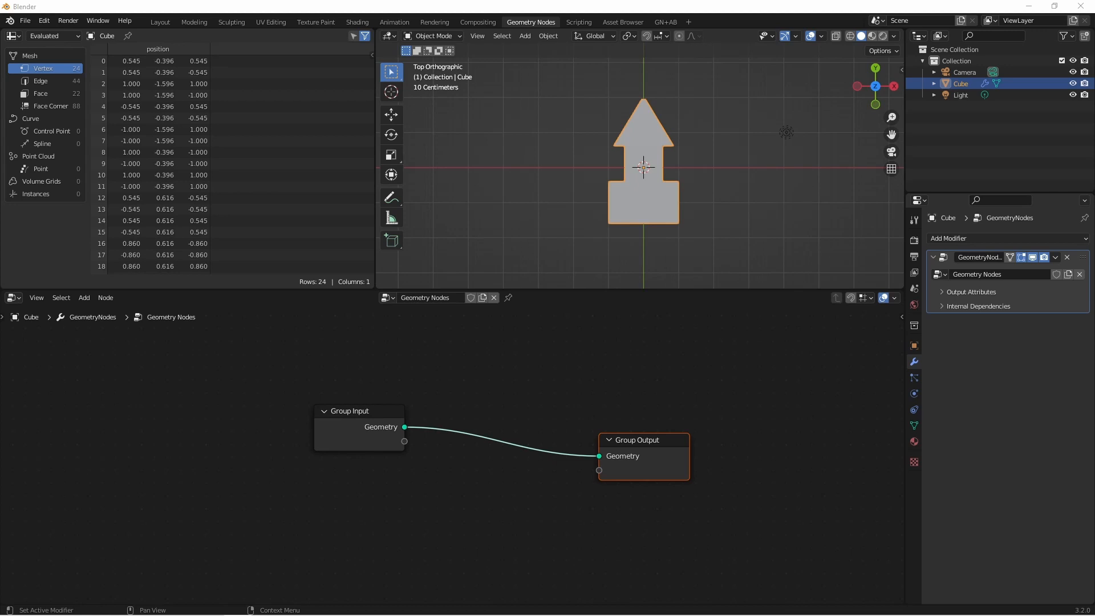
mouse_move(689, 124)
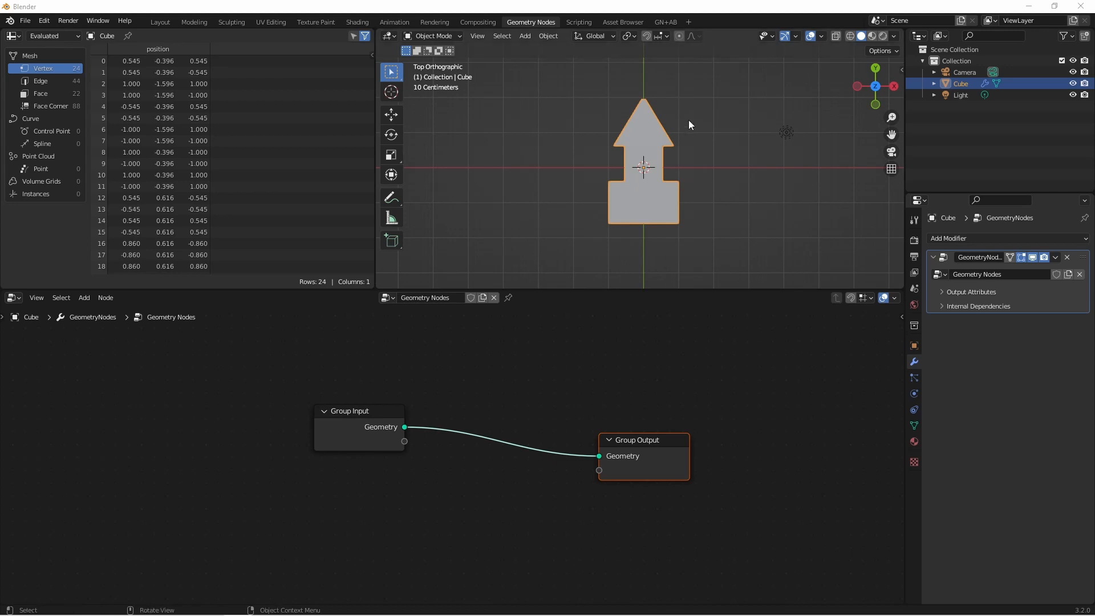
mouse_move(668, 116)
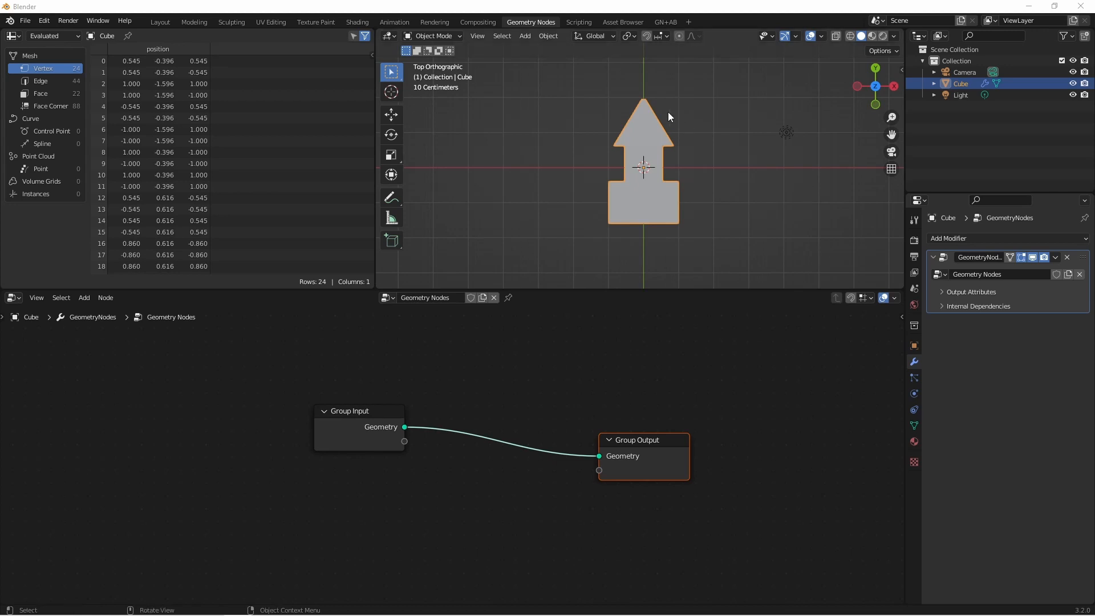
mouse_move(648, 96)
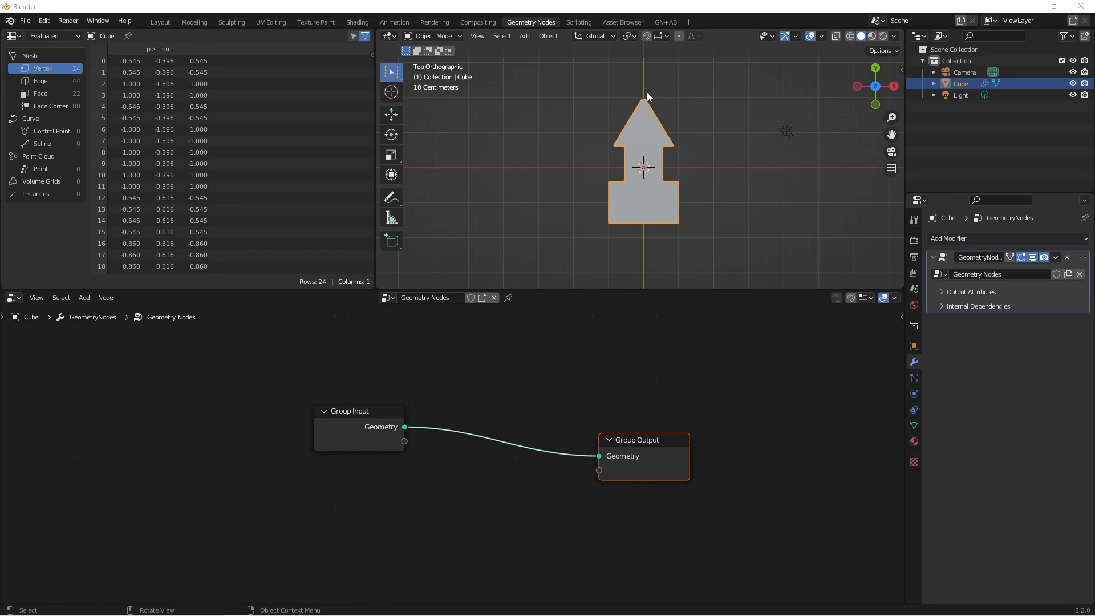
mouse_move(667, 144)
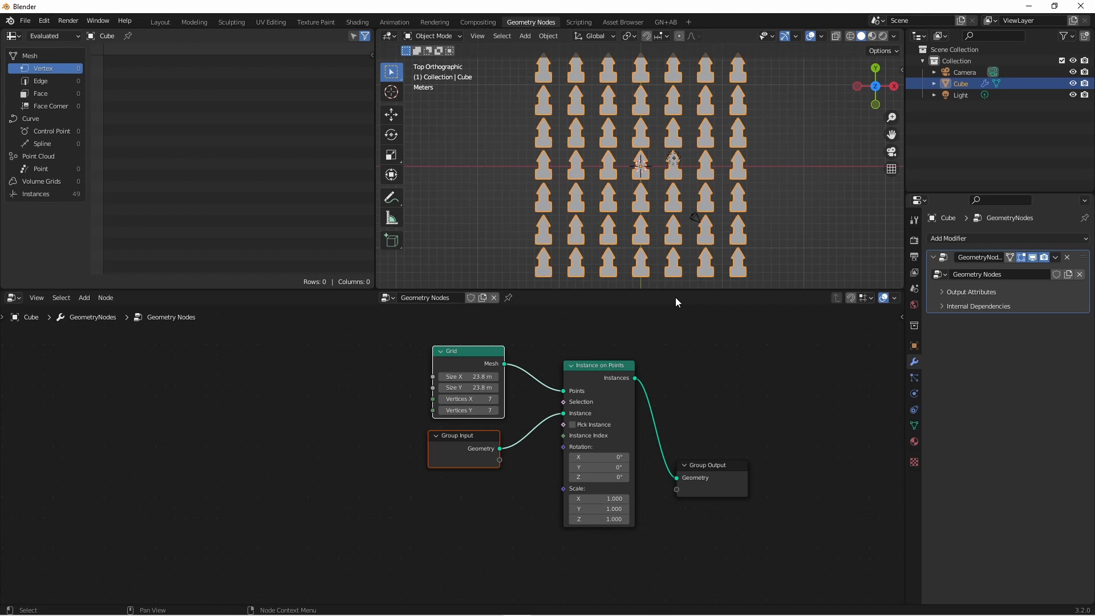
mouse_move(780, 546)
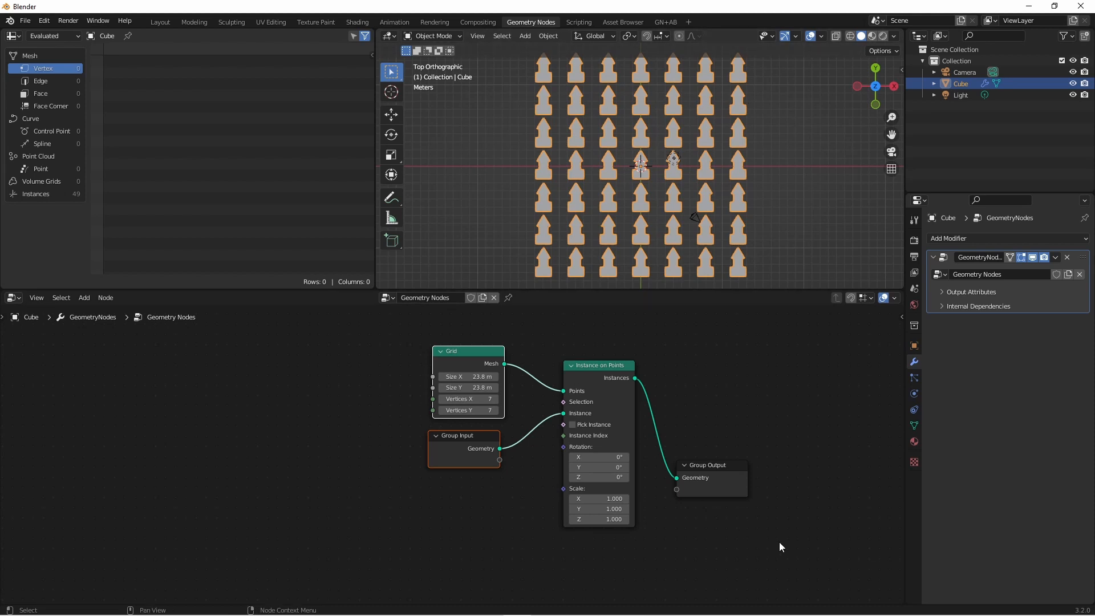
mouse_move(602, 376)
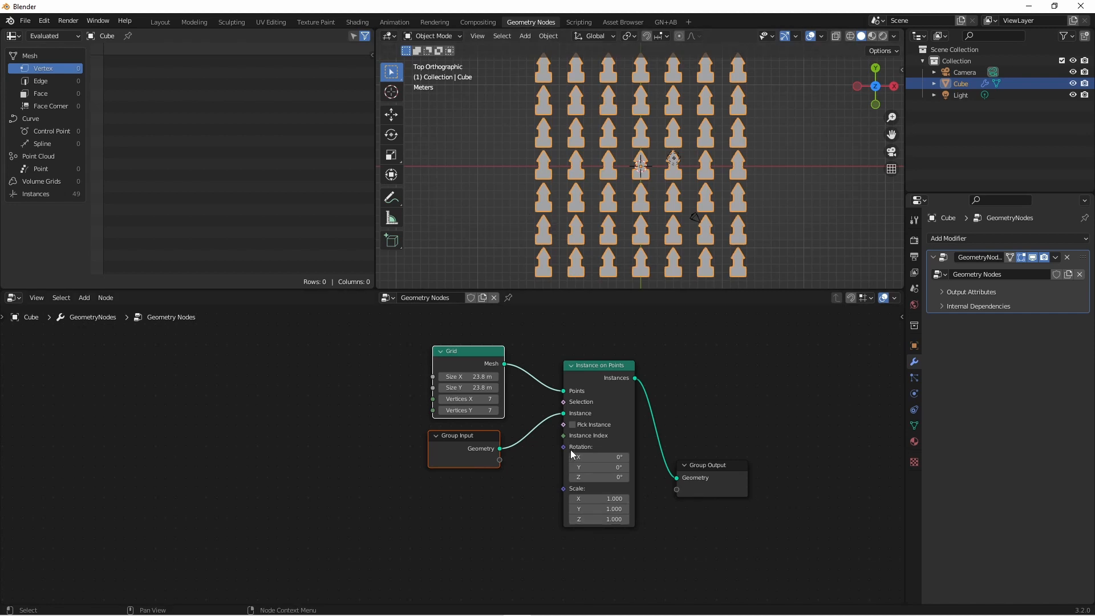
mouse_move(580, 451)
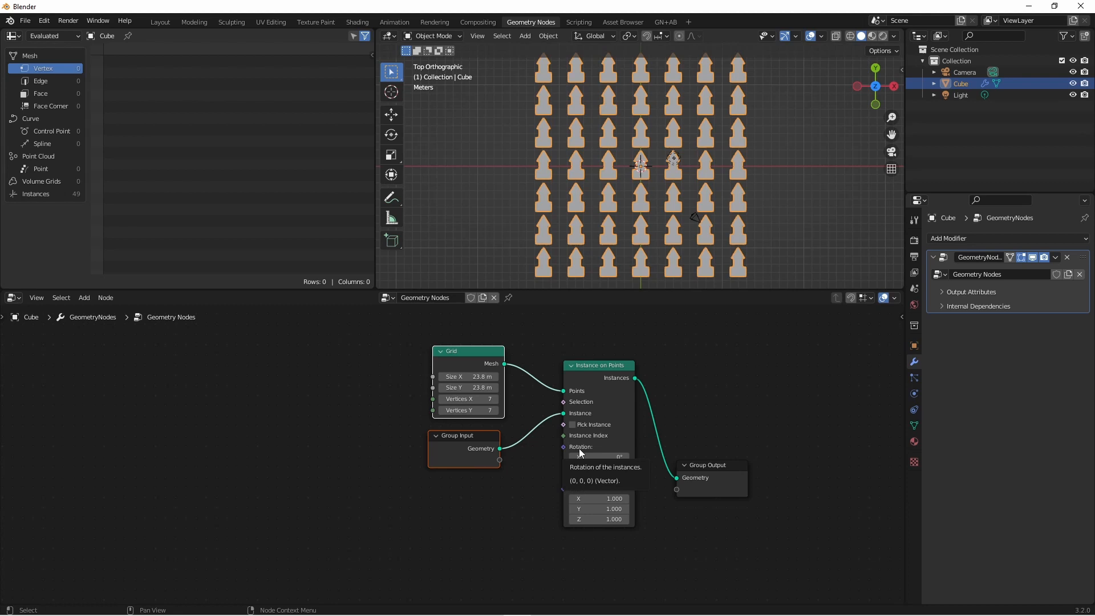
mouse_move(559, 458)
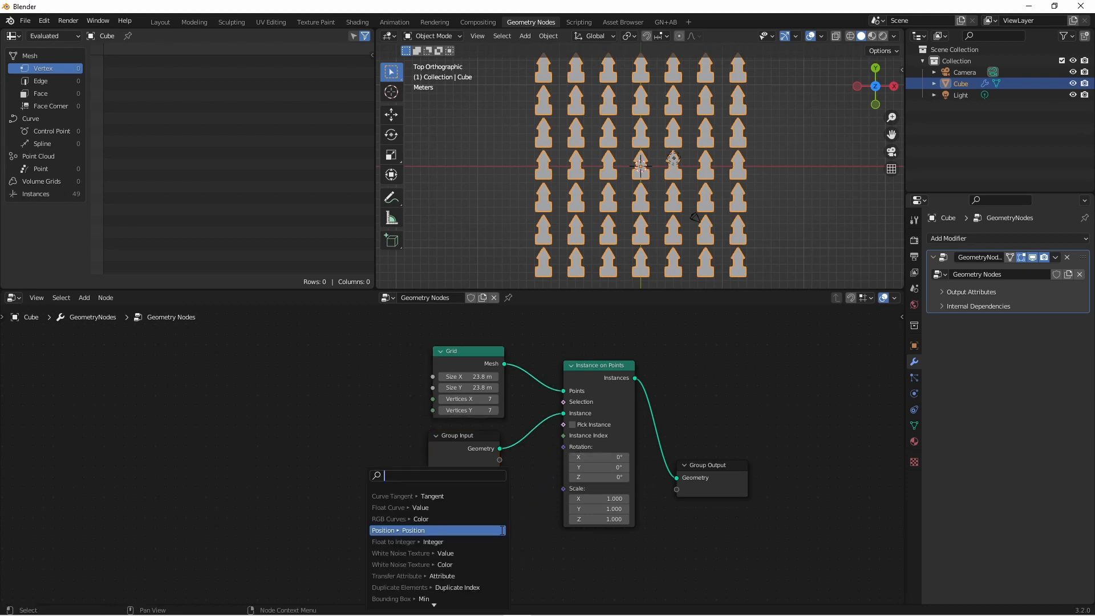
- Add a Combine XYZ node to drive the Instance on Points rotation
text(combine)
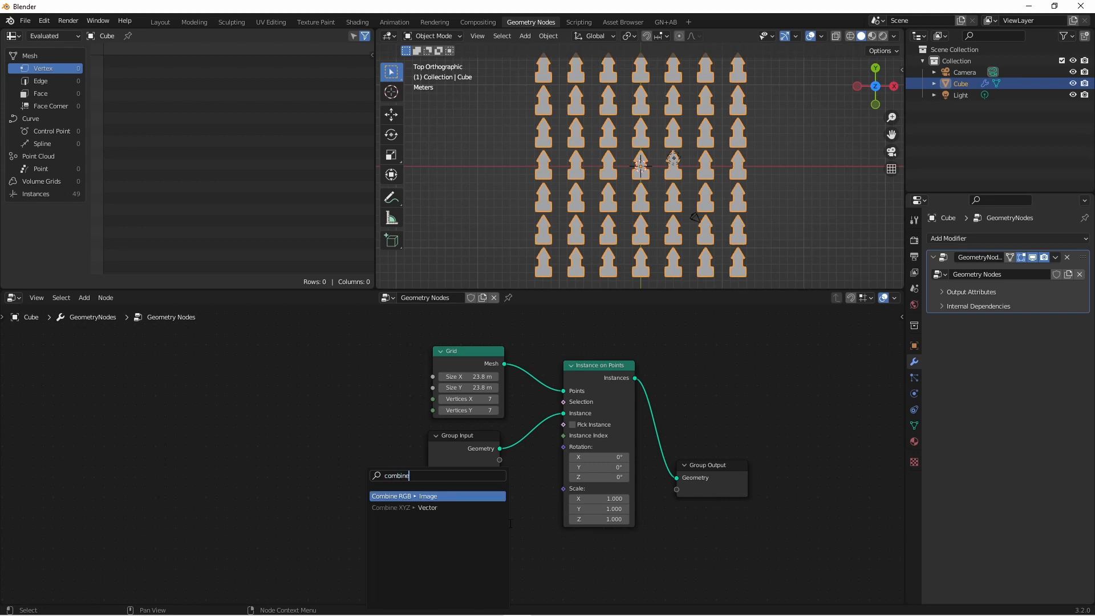
click(399, 507)
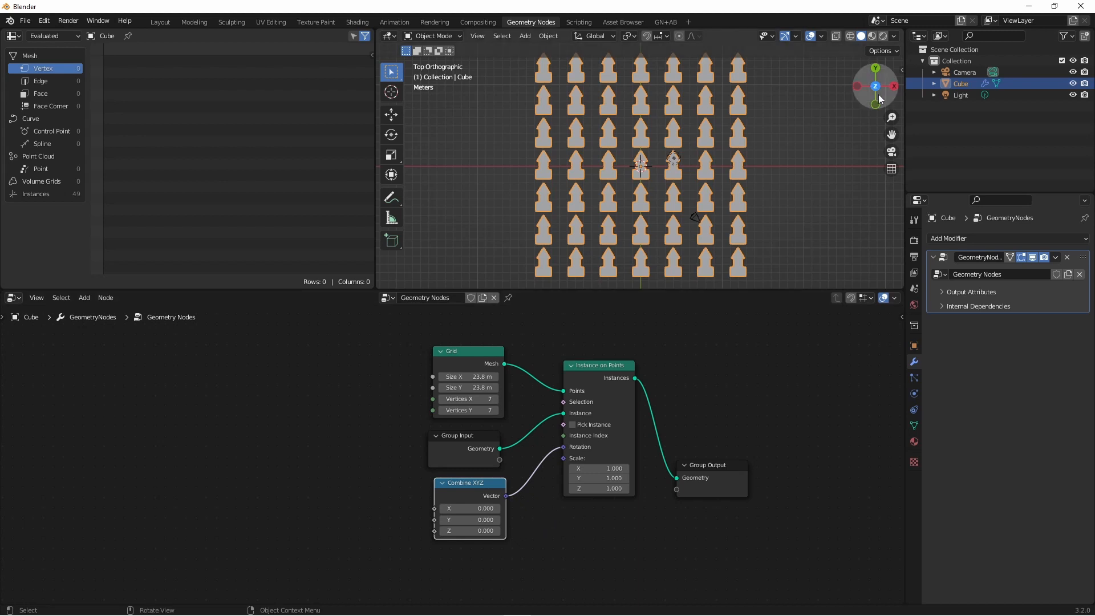
mouse_move(874, 91)
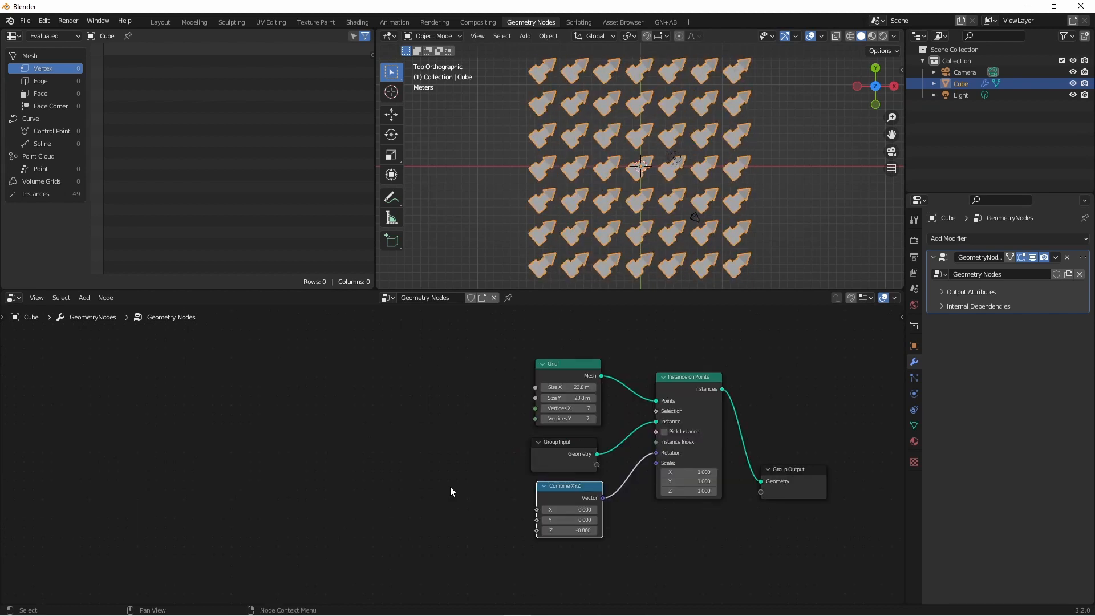
mouse_move(421, 495)
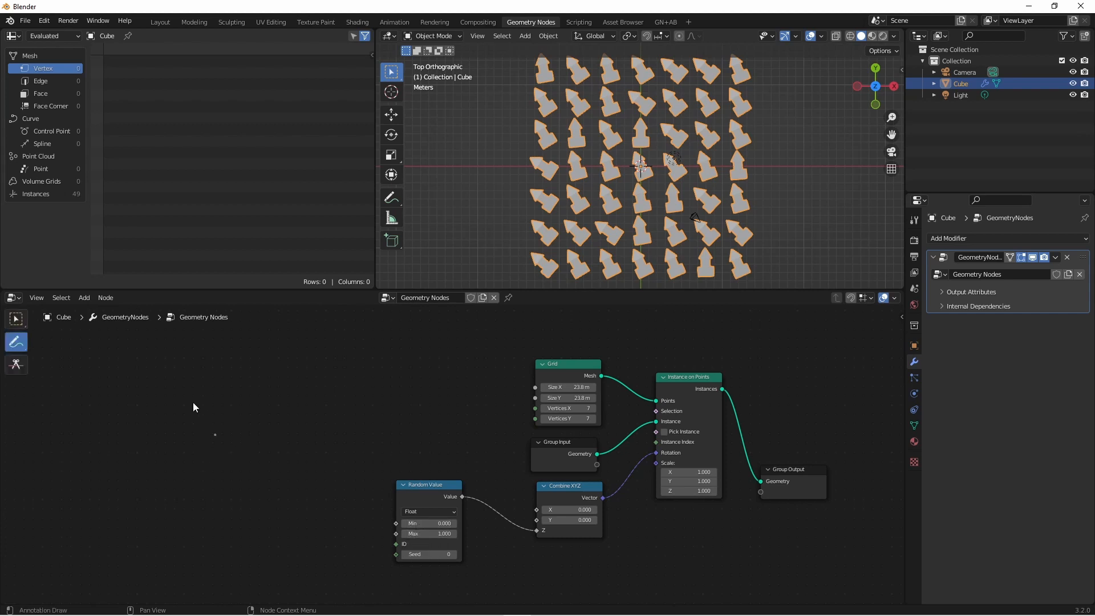
mouse_move(204, 404)
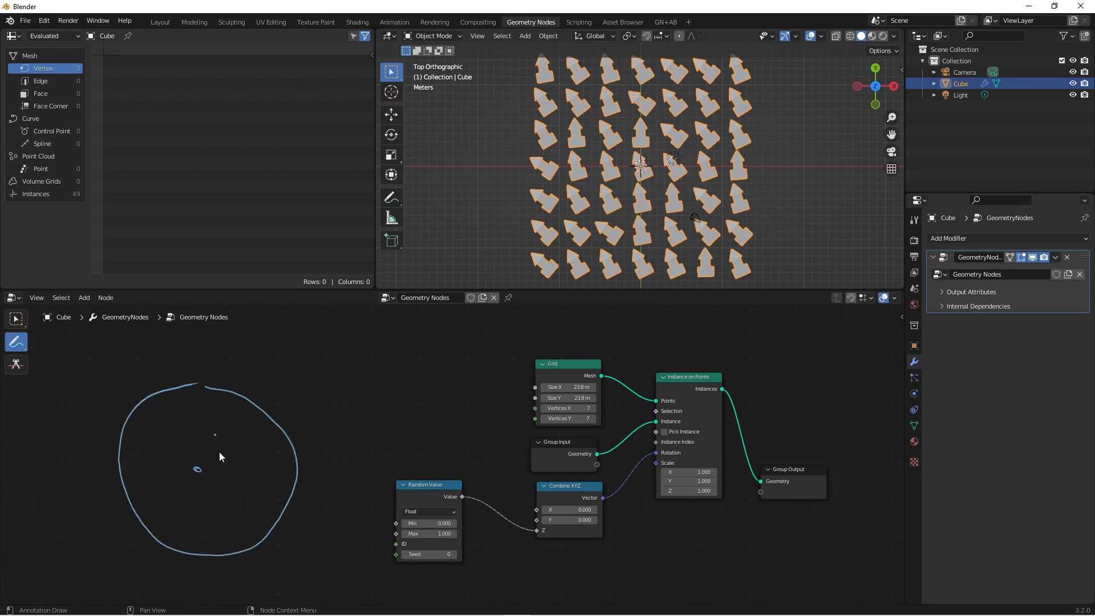
- Draw the radius arrow and write the circumference formula C=2πR beside the circle
drag(196, 468, 288, 472)
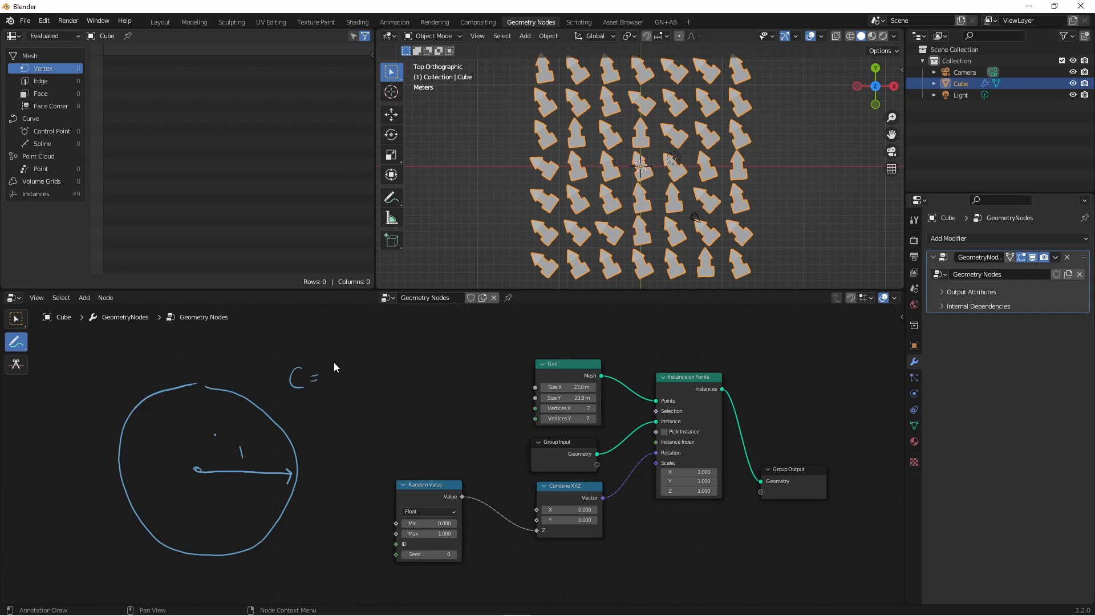
drag(332, 374, 377, 363)
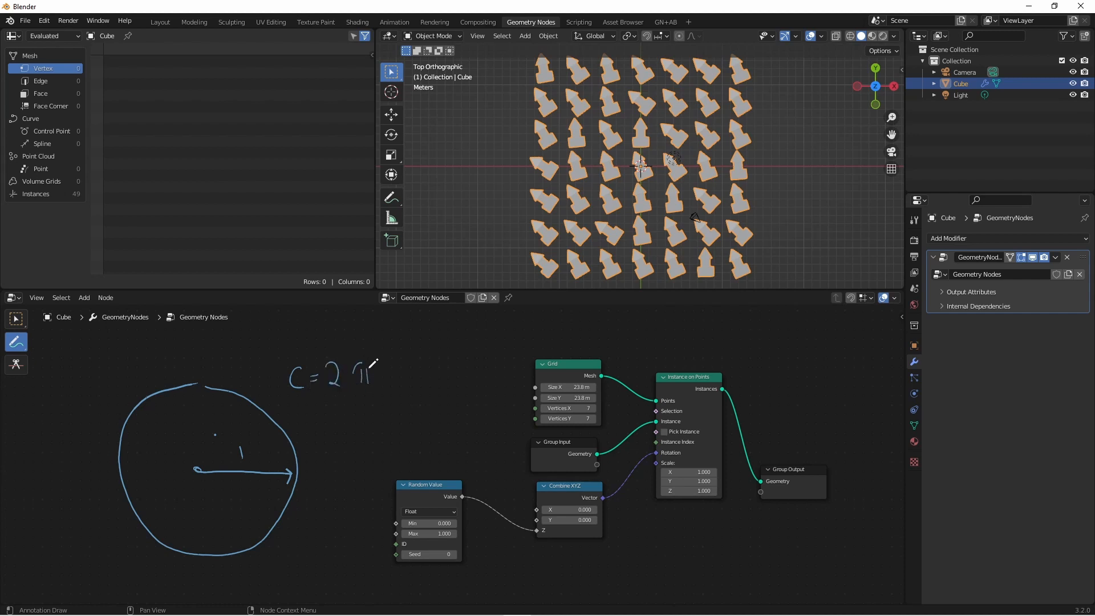
drag(391, 366, 401, 384)
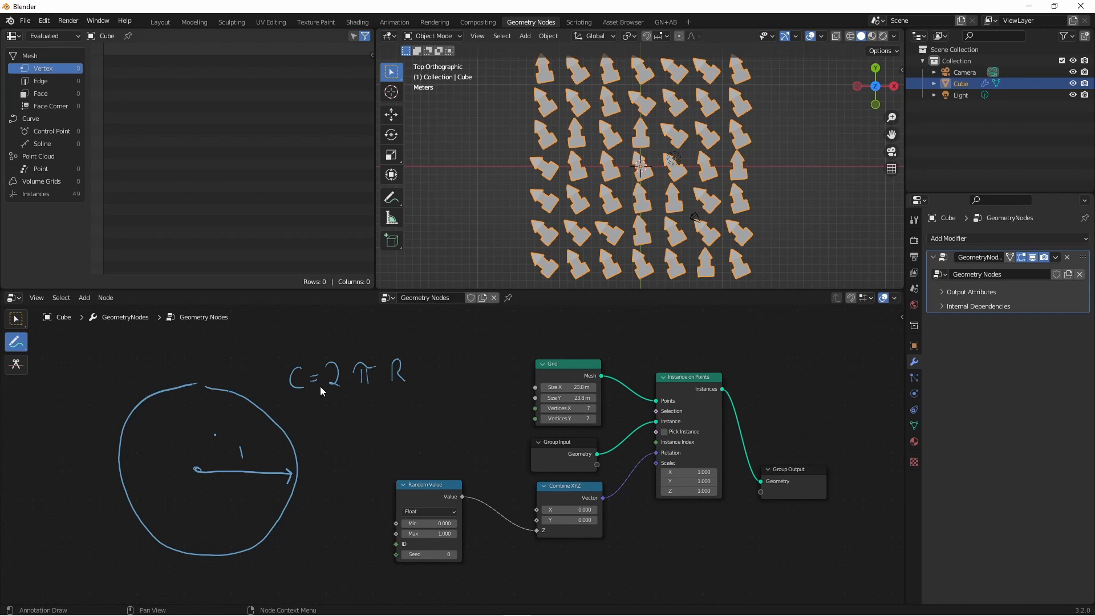
mouse_move(374, 355)
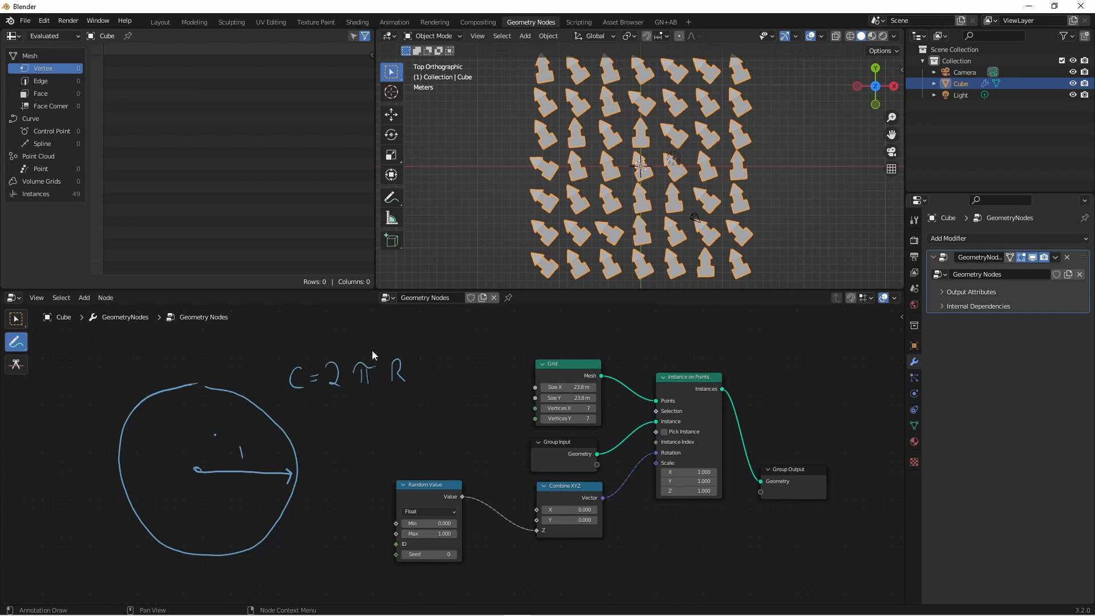
mouse_move(378, 358)
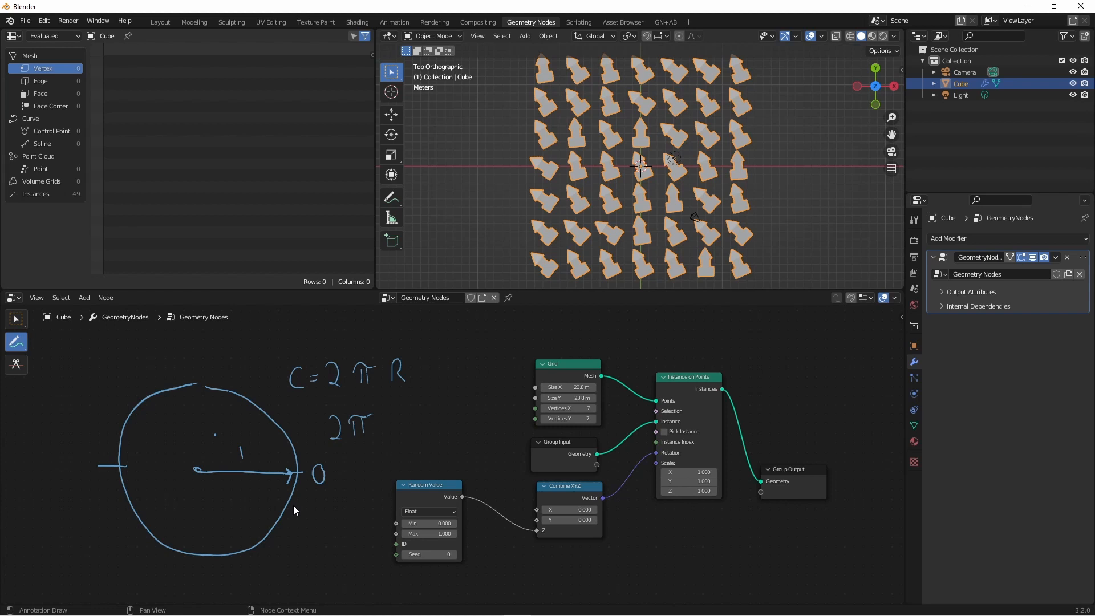
- Sketch the rotation arc around the circle and label its top and lower-left angles
drag(297, 400, 312, 486)
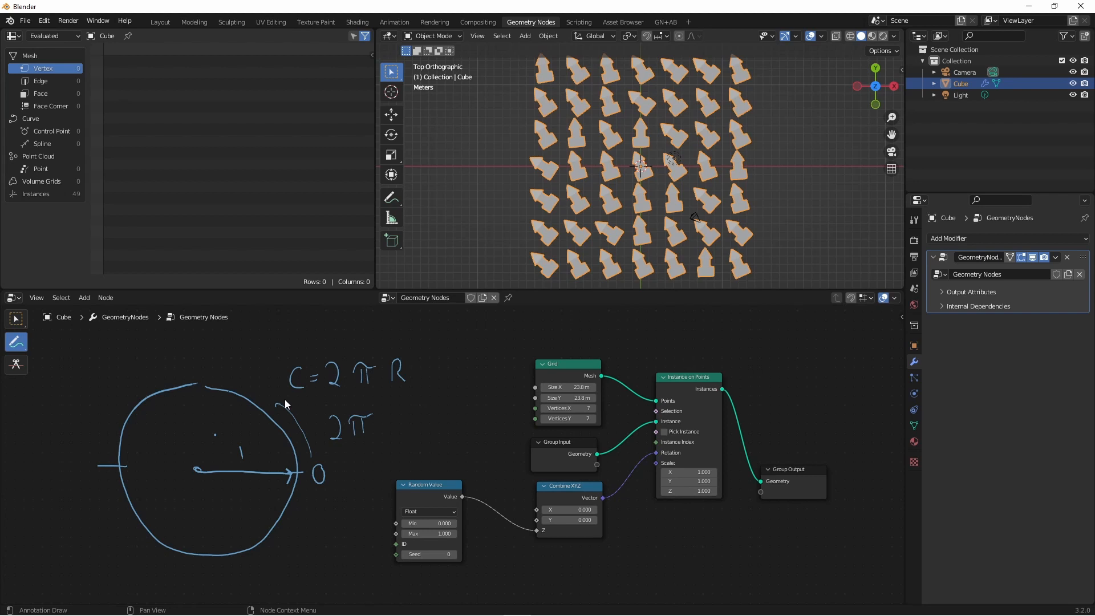
mouse_move(151, 403)
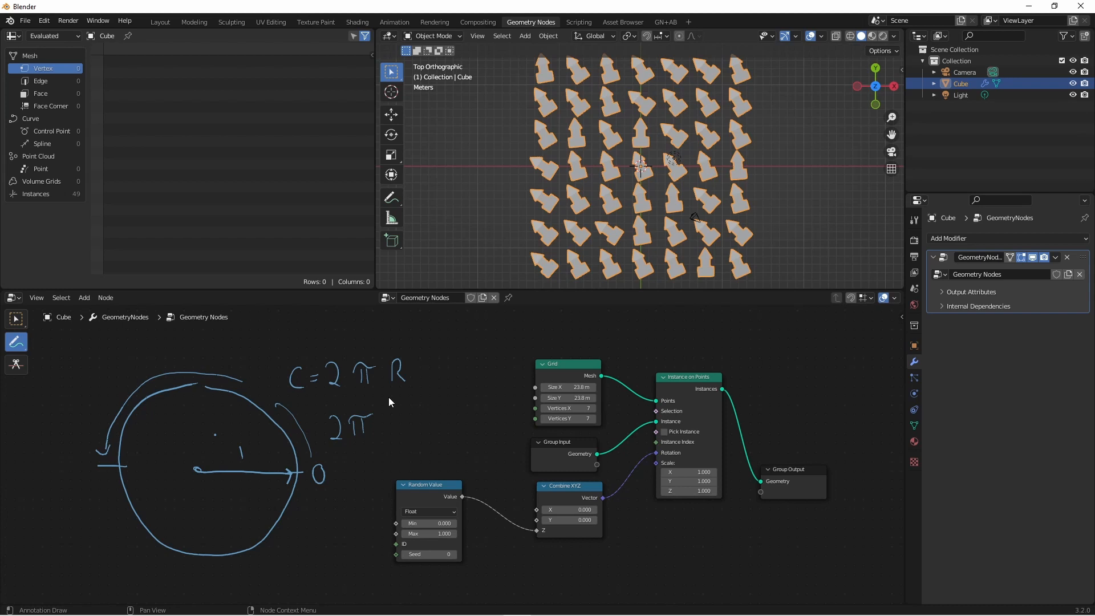
mouse_move(57, 460)
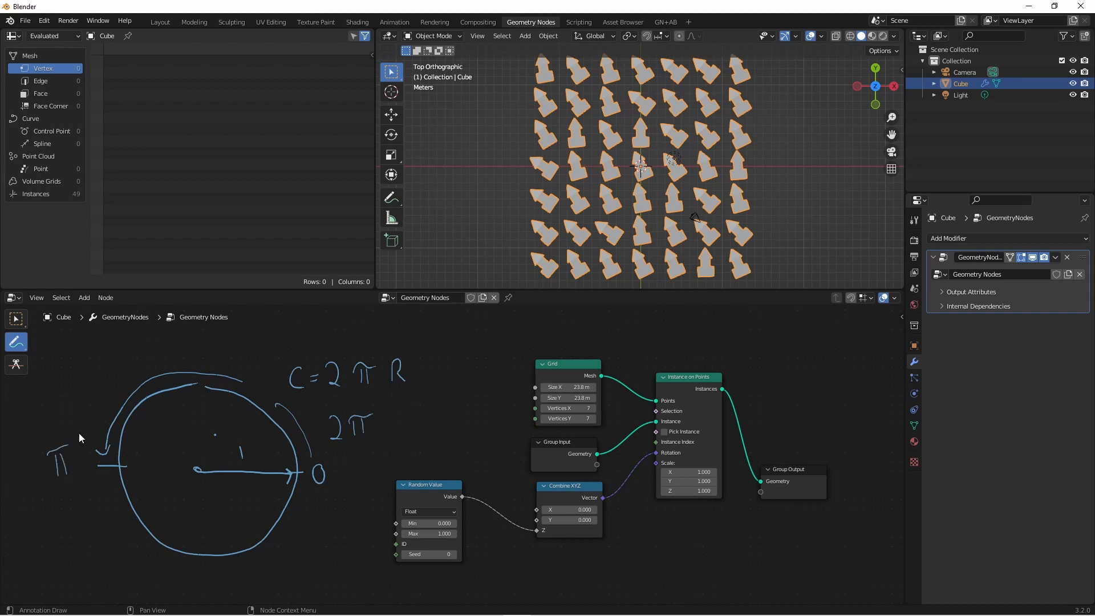
drag(83, 440, 286, 540)
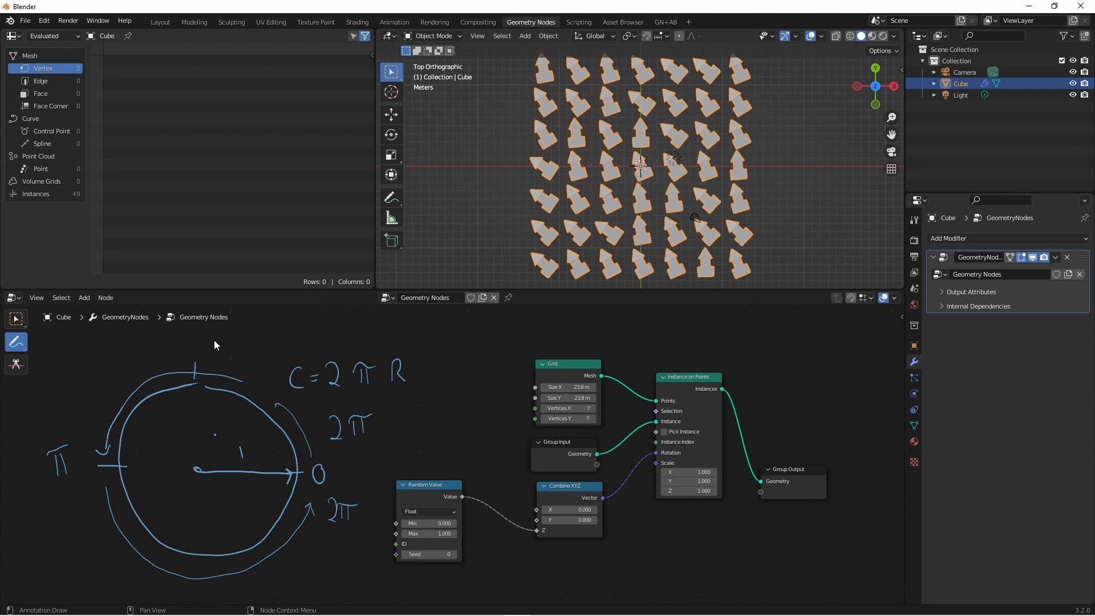
drag(198, 328, 210, 349)
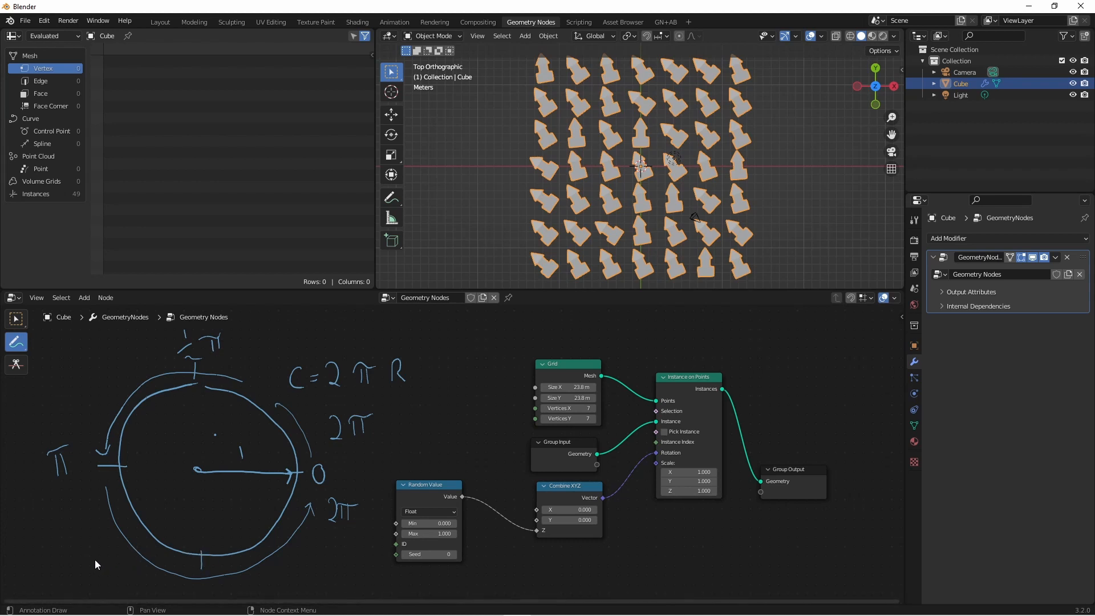
drag(94, 565, 119, 589)
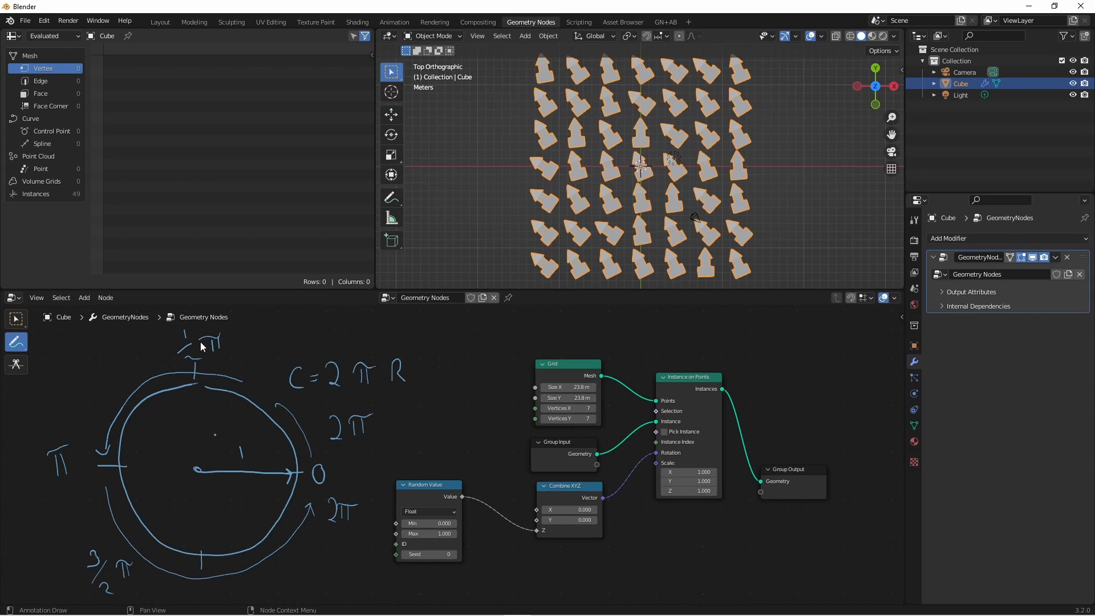
mouse_move(106, 602)
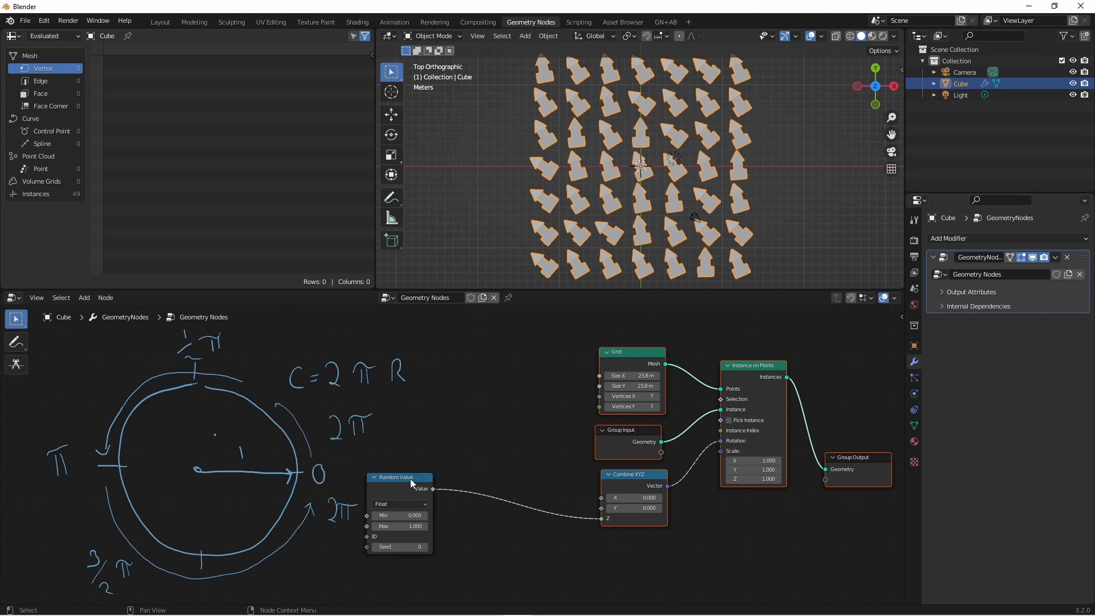
- Switch the Random Value node to Integer and place a duplicate beside it
drag(399, 476, 423, 429)
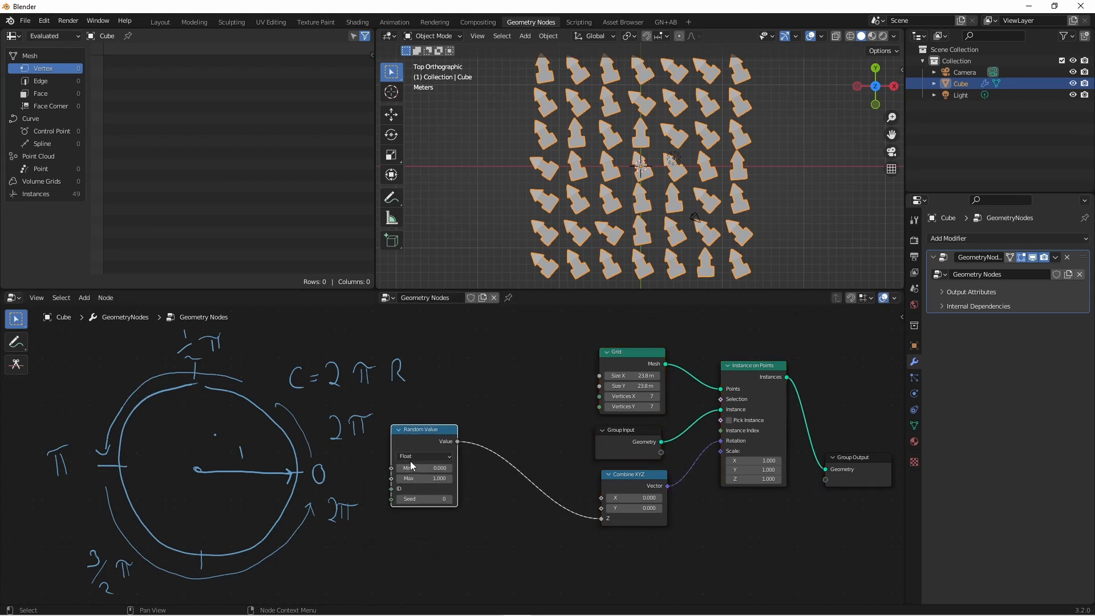
click(424, 456)
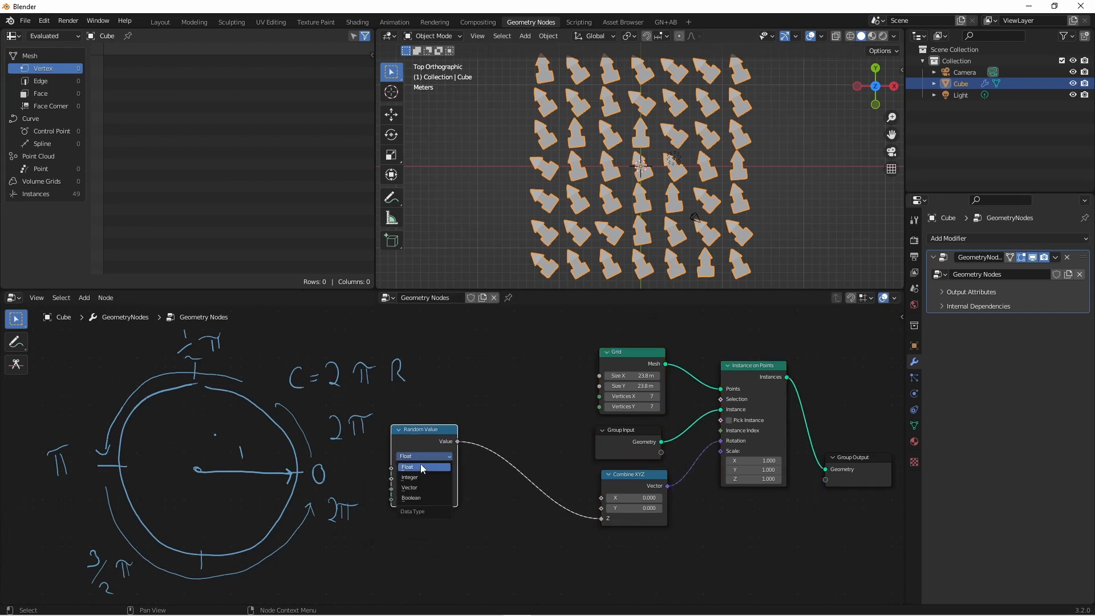
click(410, 476)
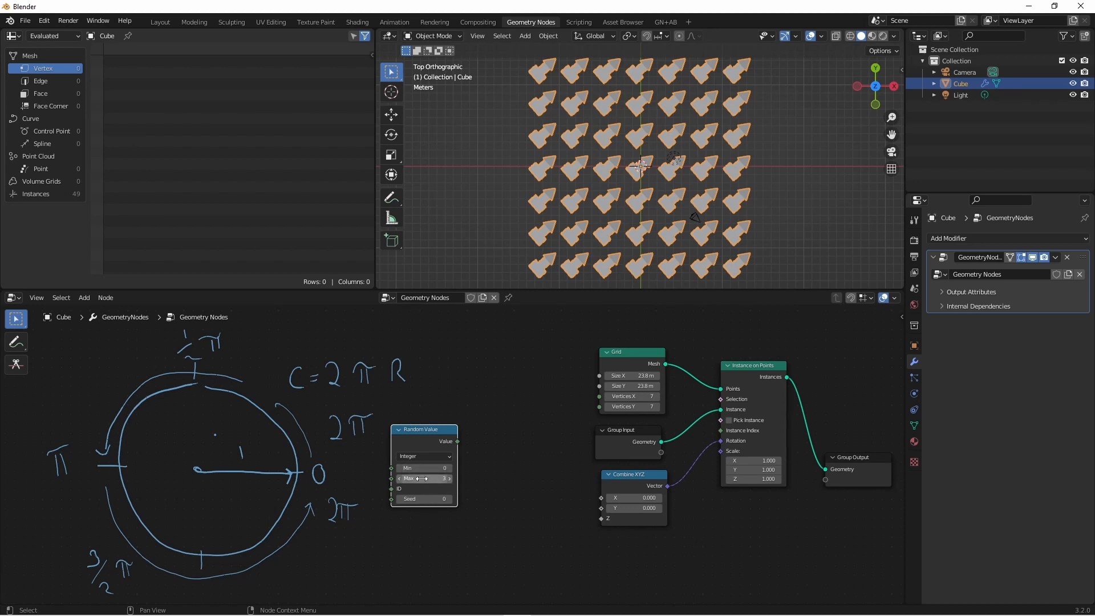
mouse_move(423, 498)
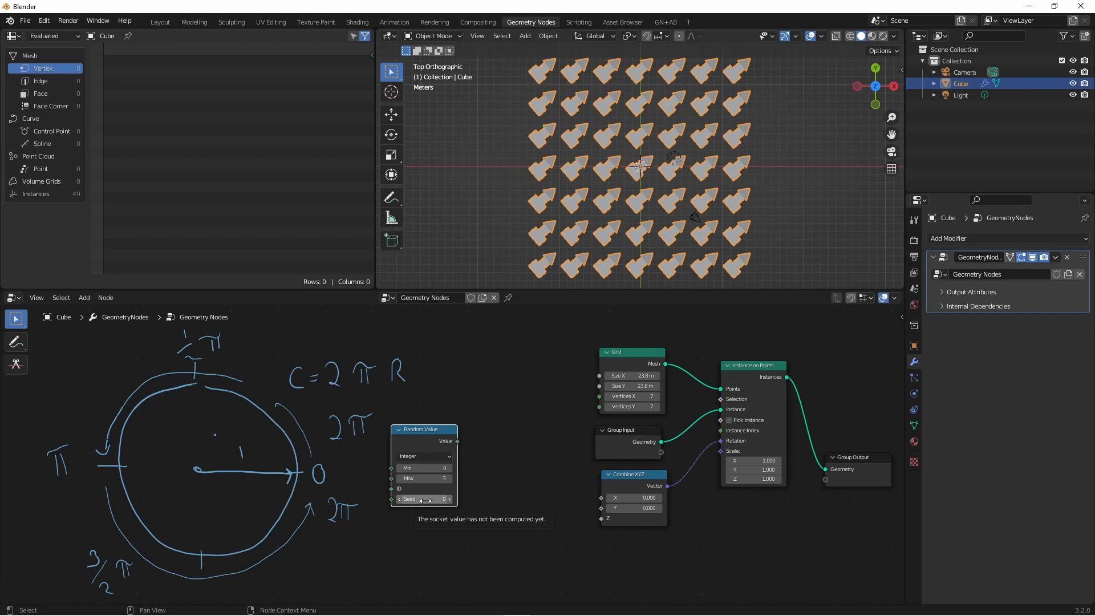
drag(422, 428, 474, 434)
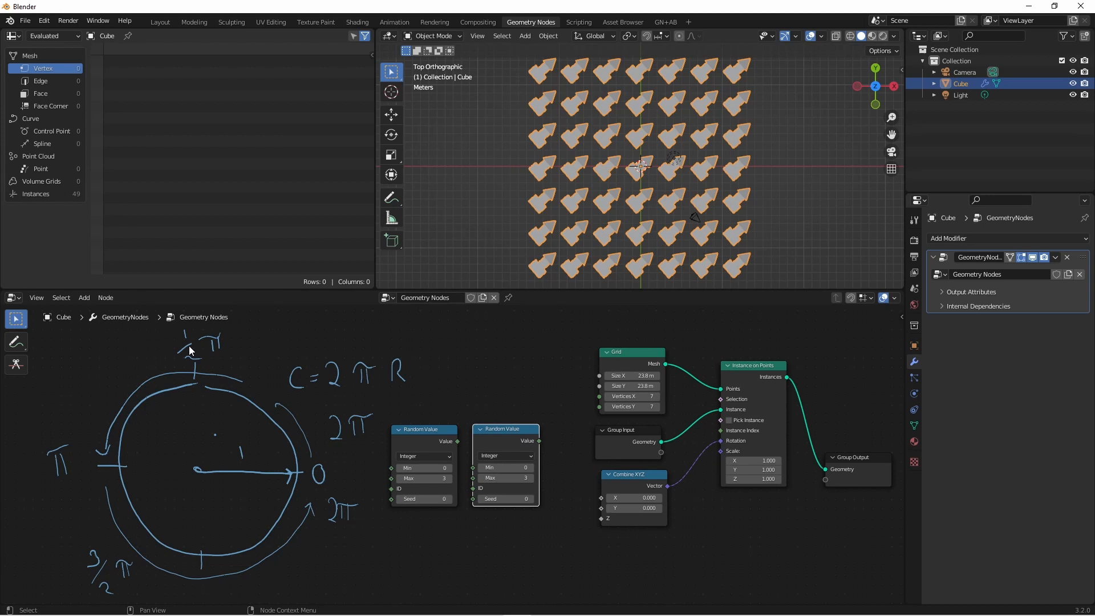
mouse_move(283, 464)
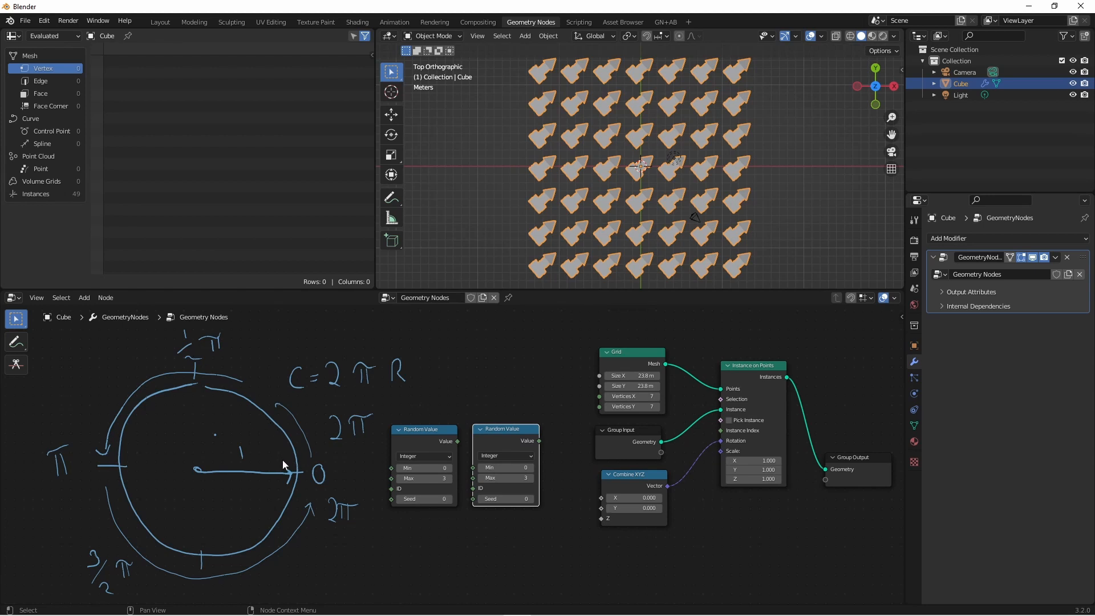
mouse_move(219, 369)
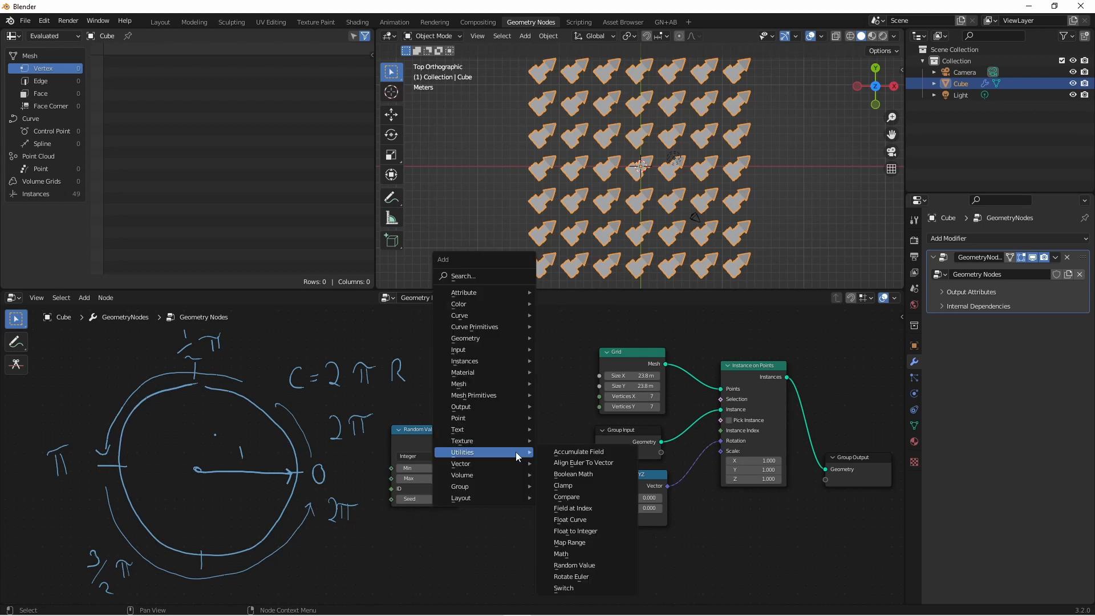
- Add a Multiply math node after Random Value with its second value set to 1.571
click(561, 553)
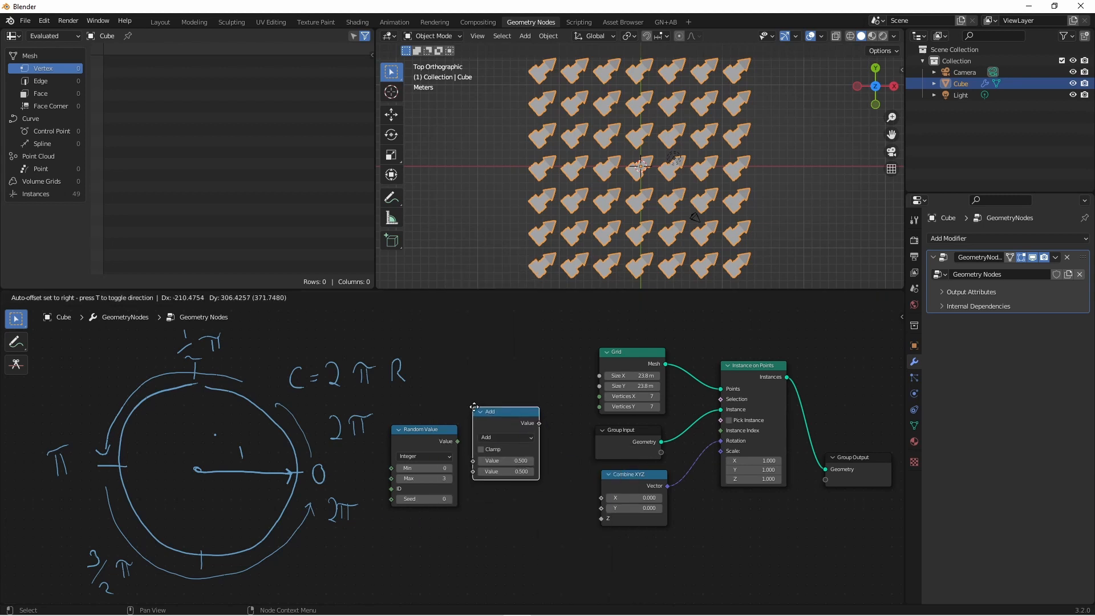
click(505, 437)
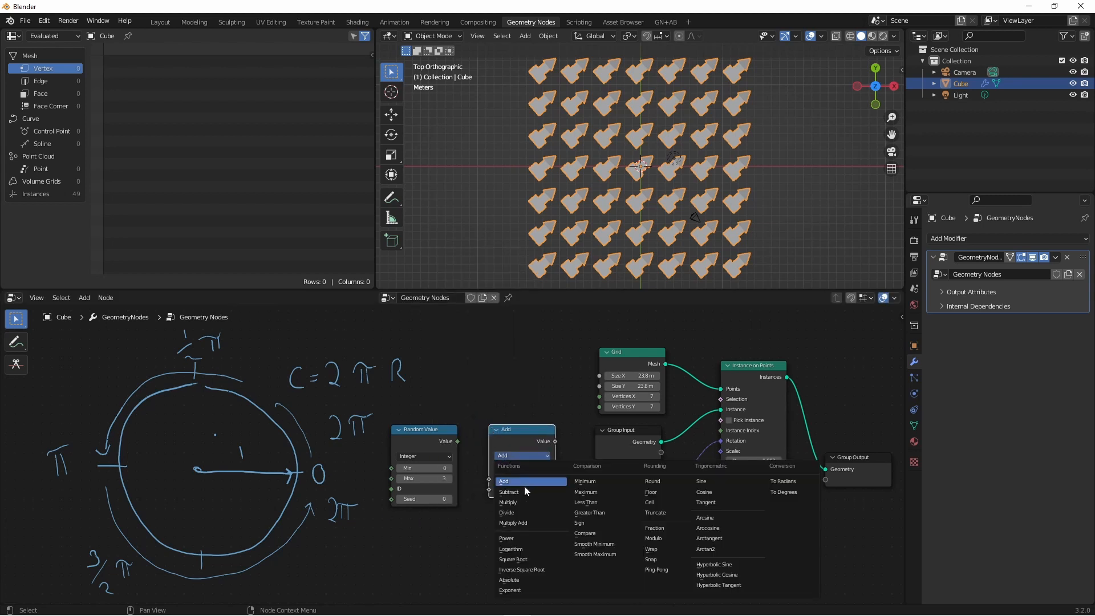
click(508, 501)
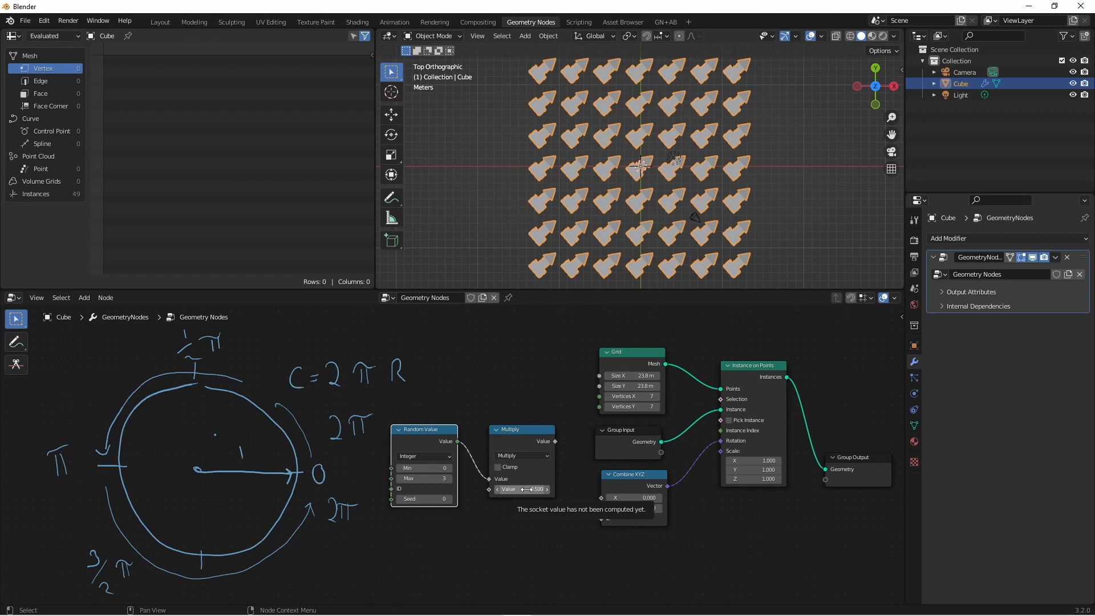
double_click(521, 489)
text(1.571)
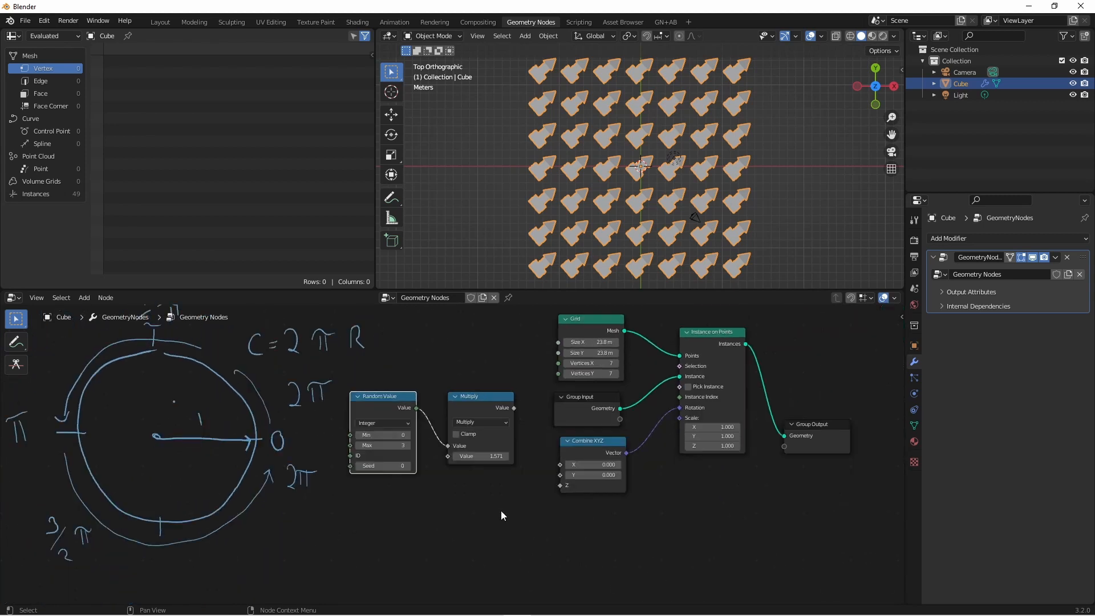
mouse_move(486, 468)
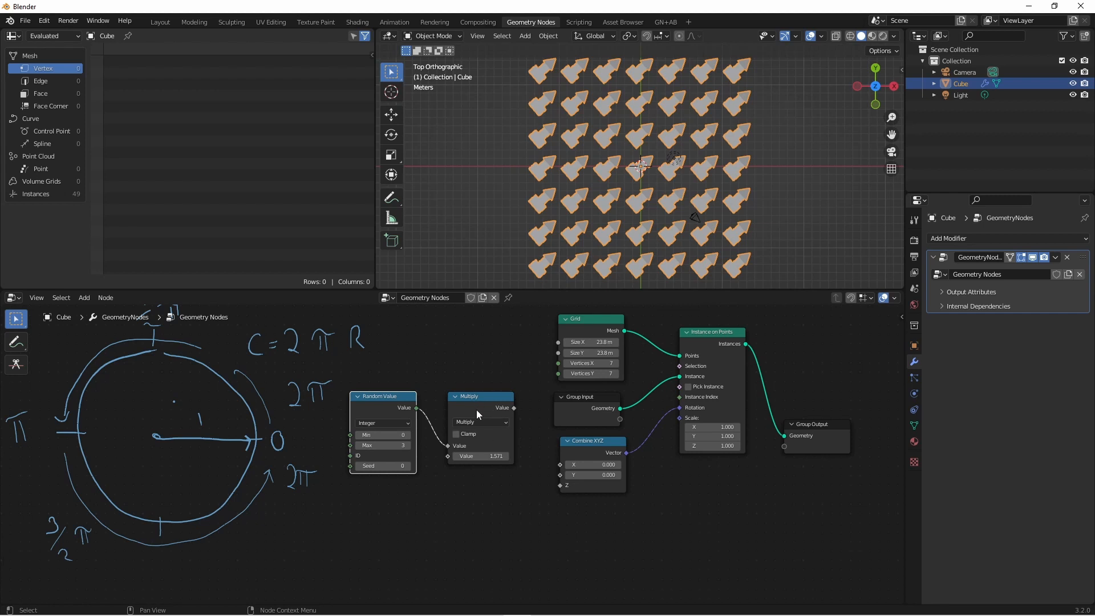
mouse_move(161, 339)
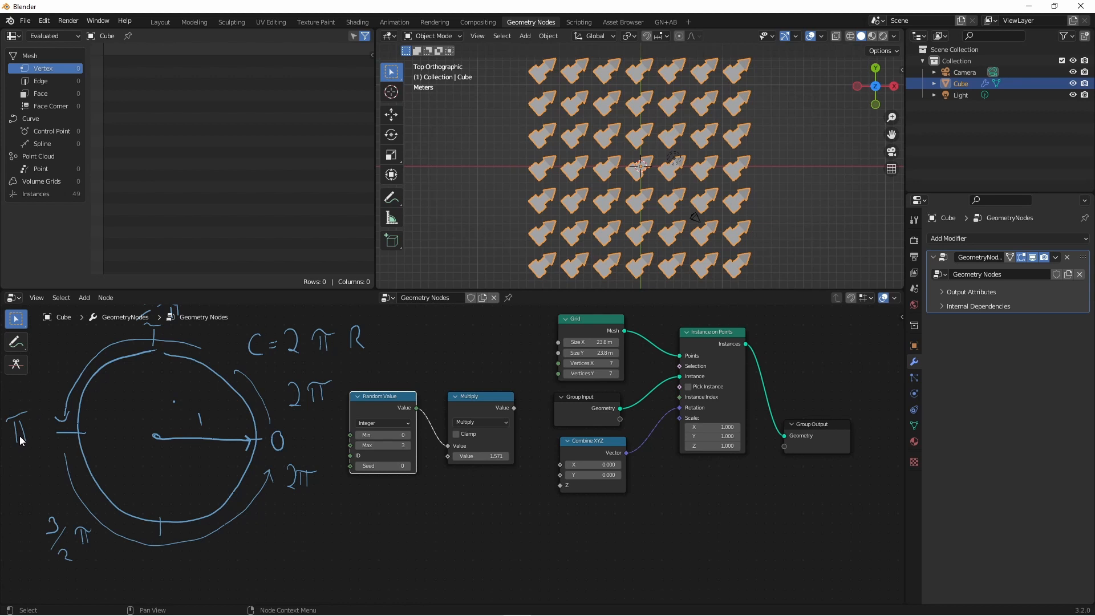
mouse_move(73, 534)
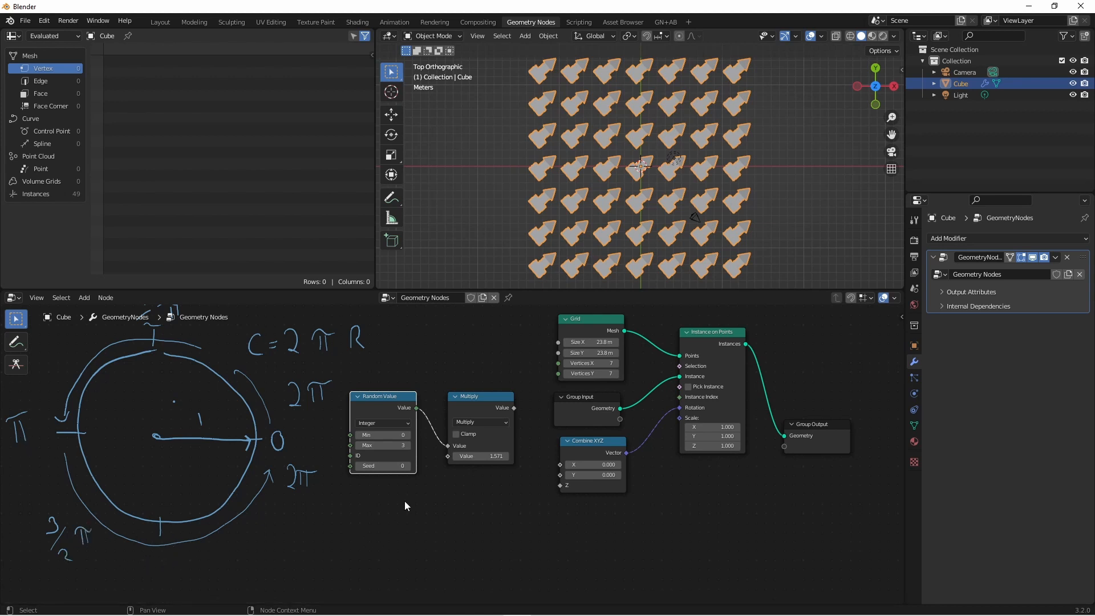
mouse_move(515, 413)
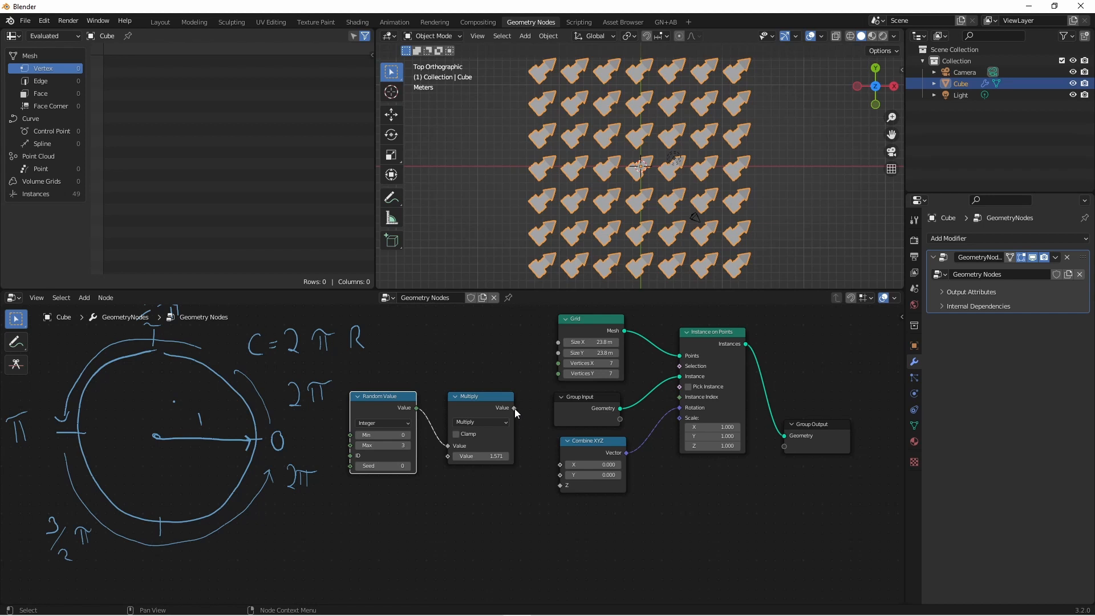
- Link the Multiply output into the Z input of Combine XYZ
drag(514, 408, 561, 497)
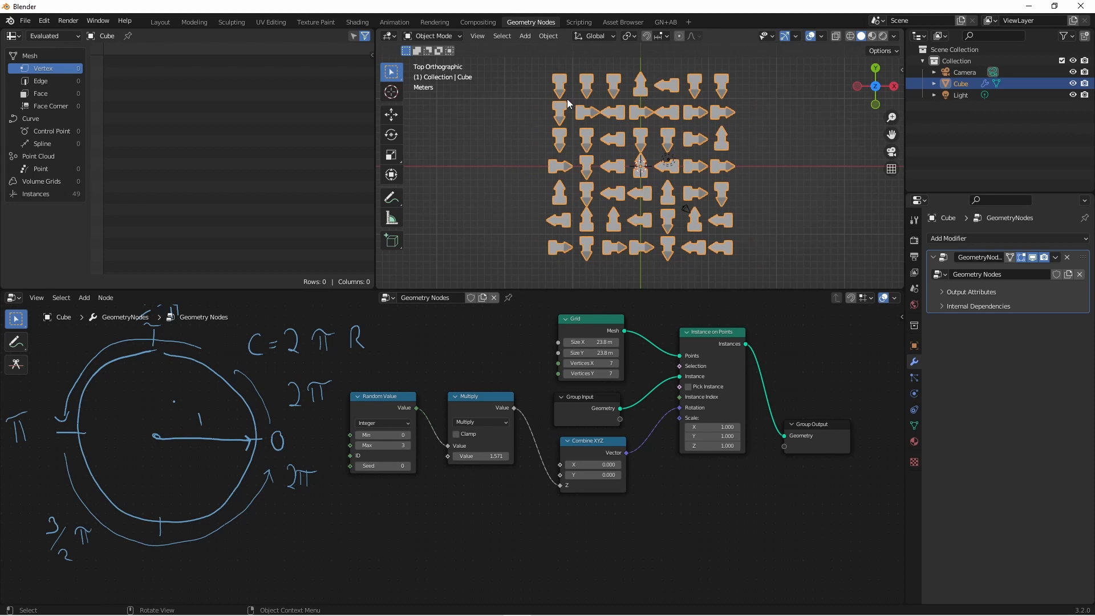
mouse_move(519, 496)
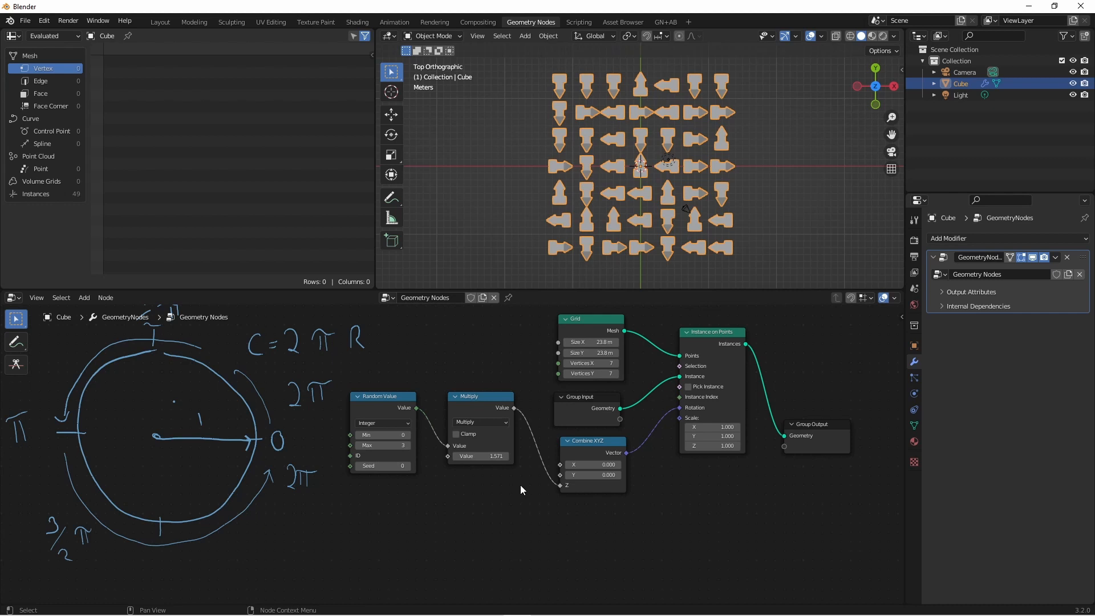
mouse_move(505, 414)
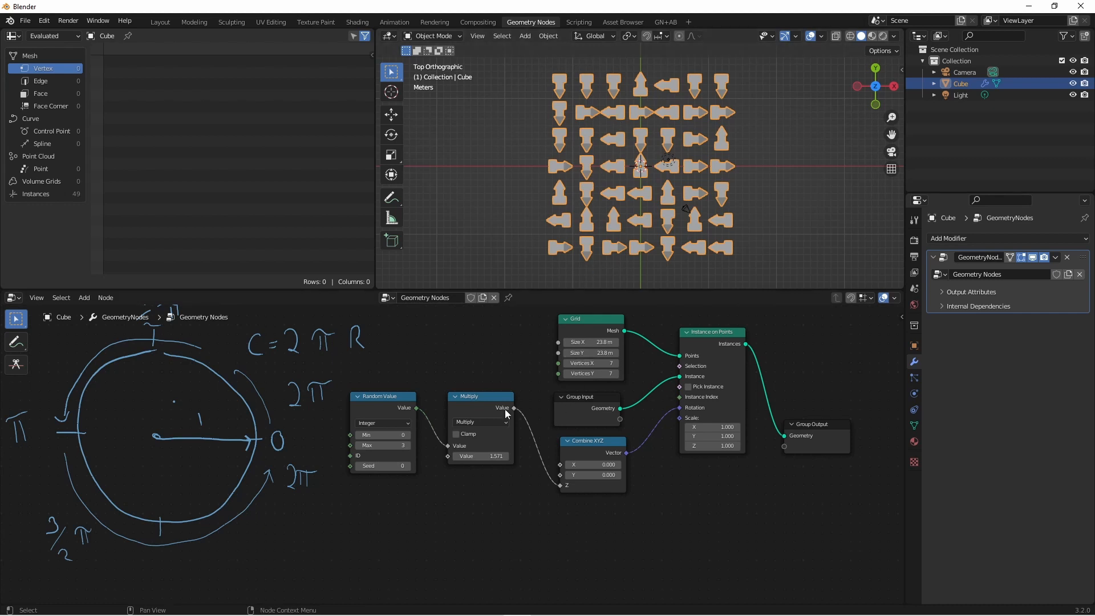
- Add an Integer input node left of Random Value and wire it toward the Max input
click(83, 297)
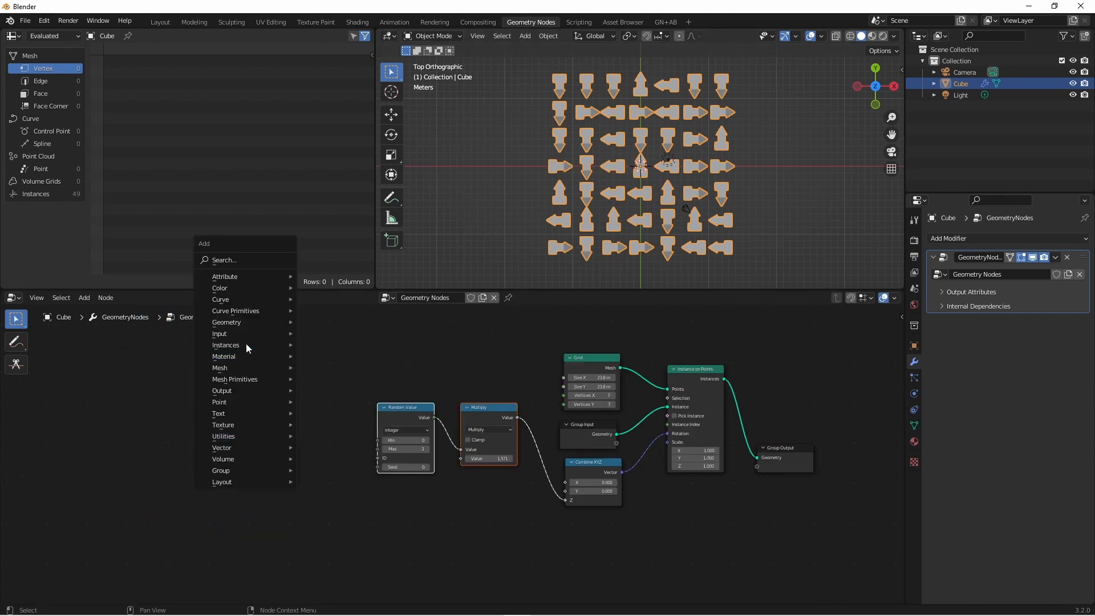
click(219, 333)
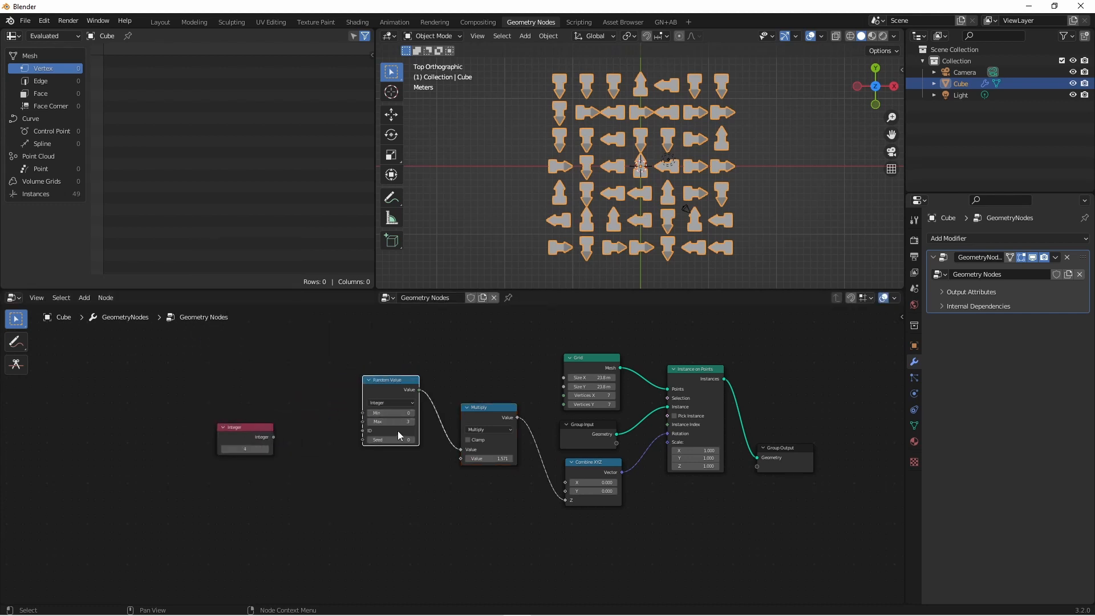
drag(244, 427, 224, 428)
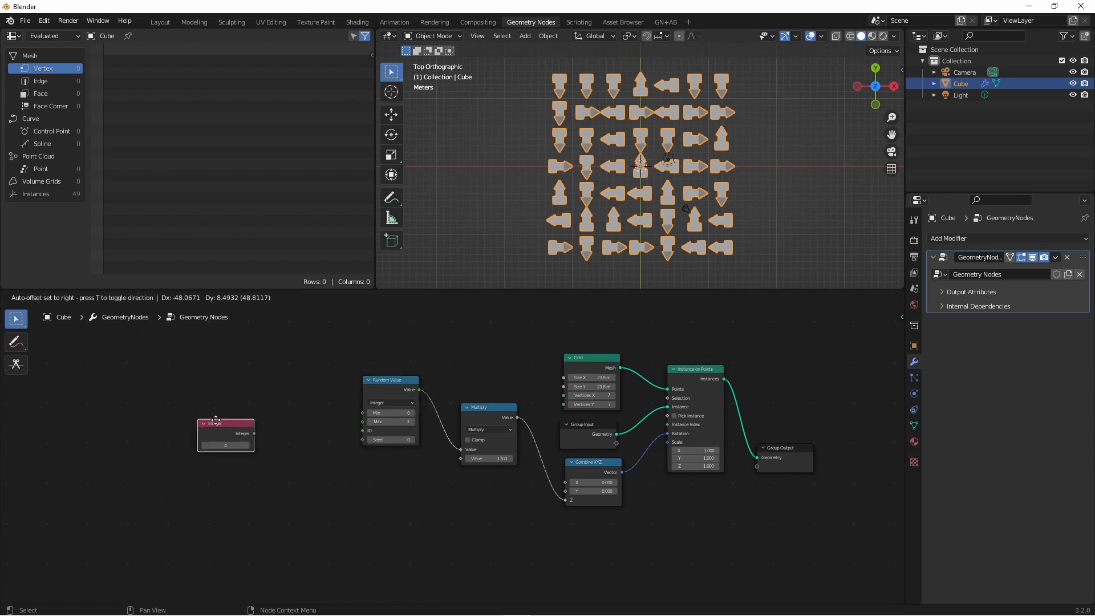
drag(255, 434, 362, 421)
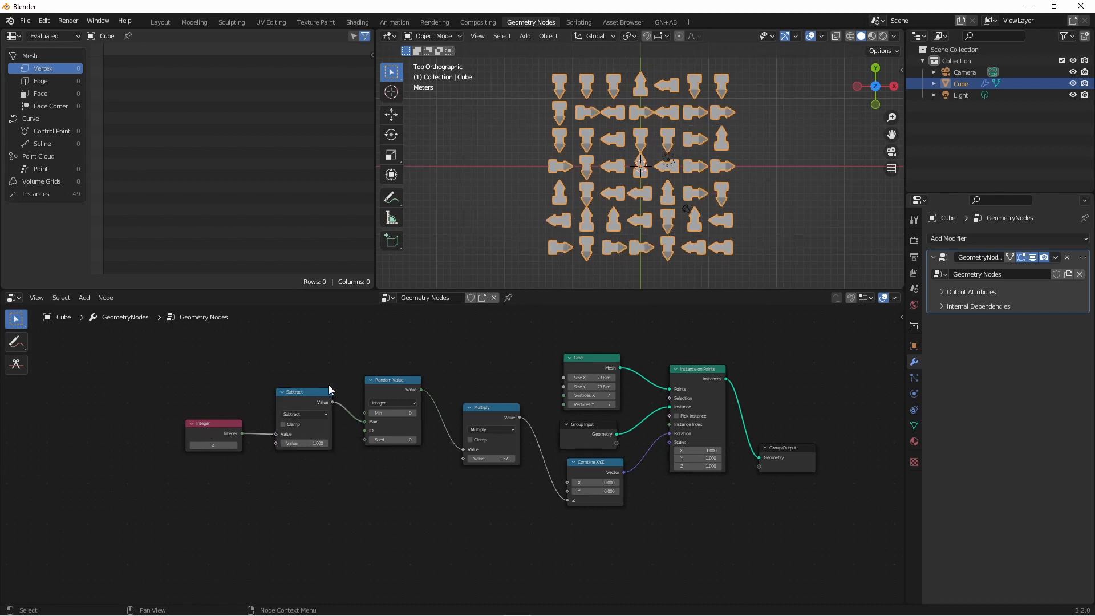
mouse_move(227, 444)
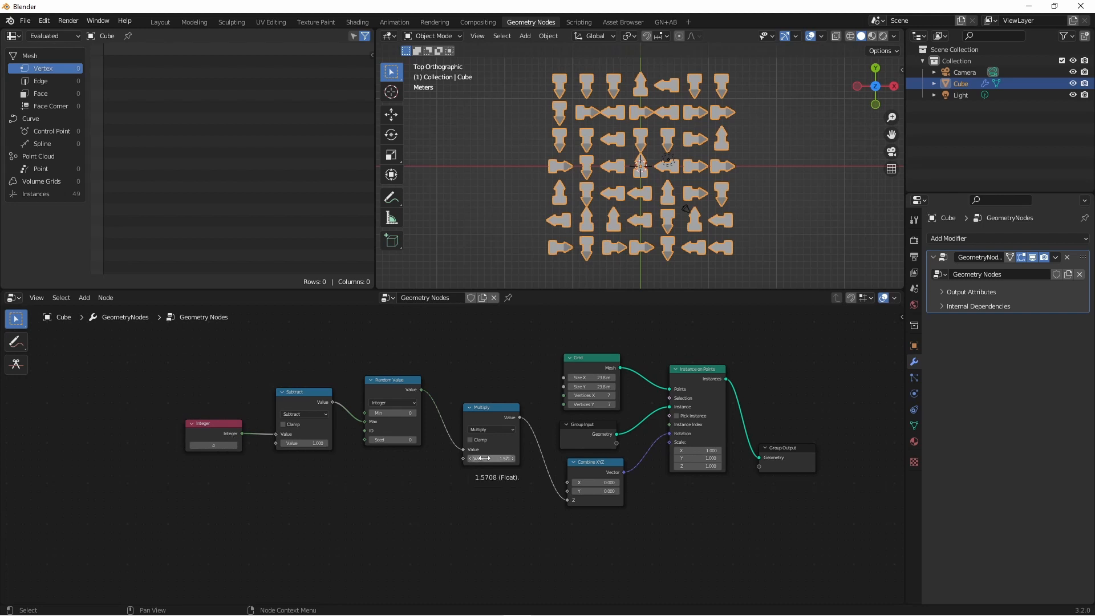
mouse_move(500, 465)
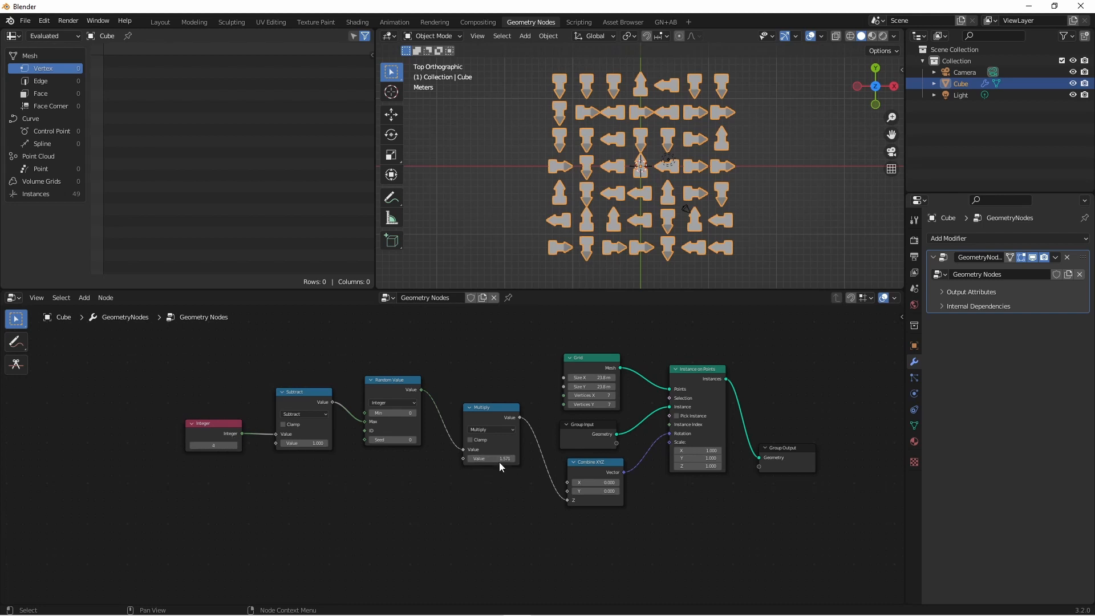
mouse_move(501, 472)
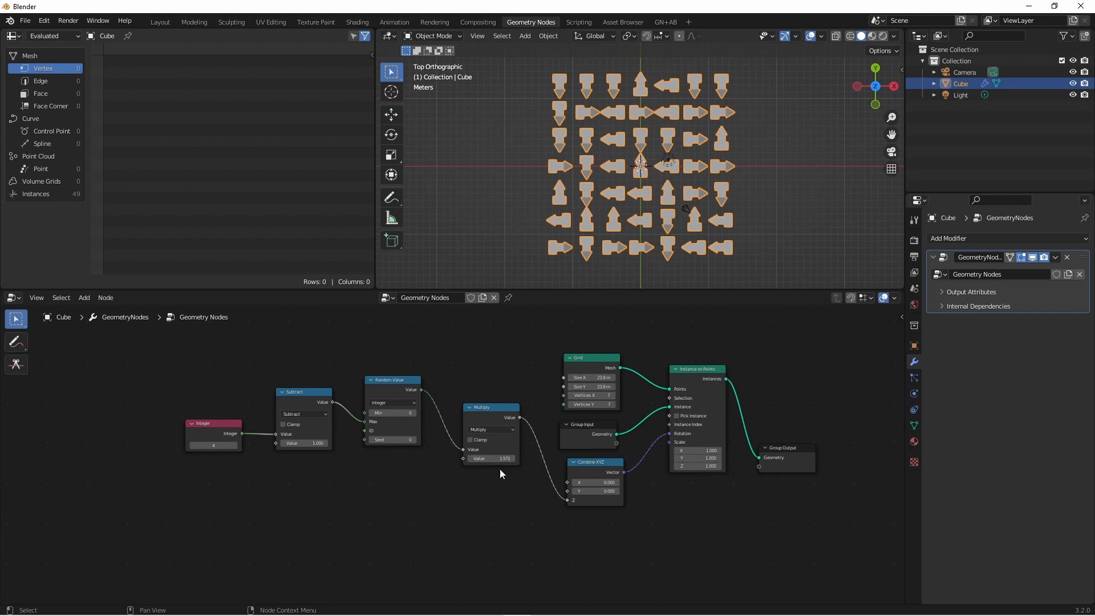
mouse_move(497, 480)
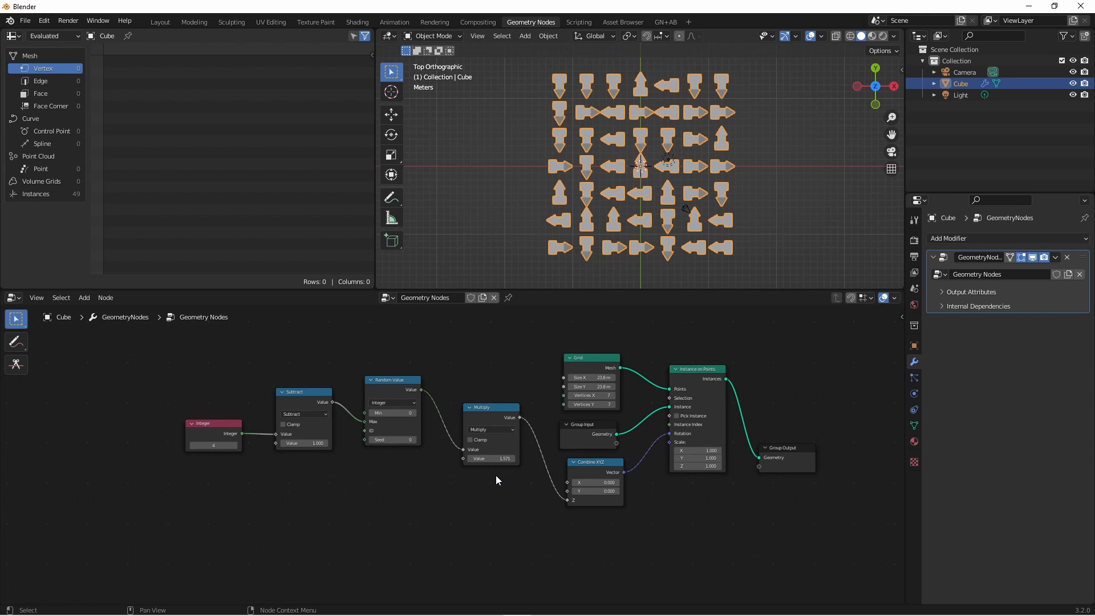
- Duplicate the math node as Divide with 6.283 over the Integer count
click(489, 406)
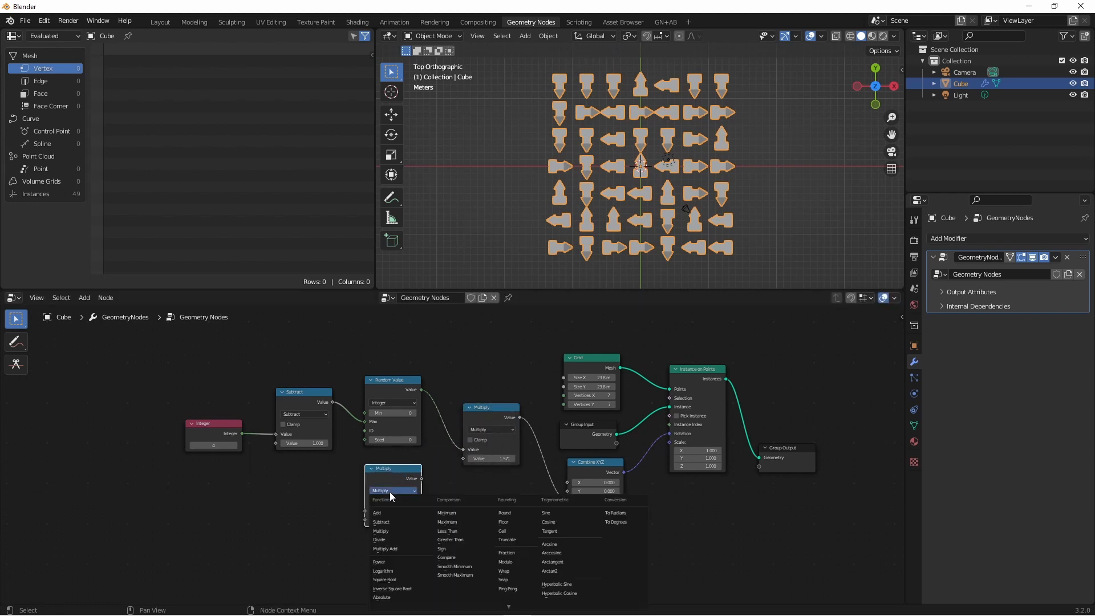
click(379, 539)
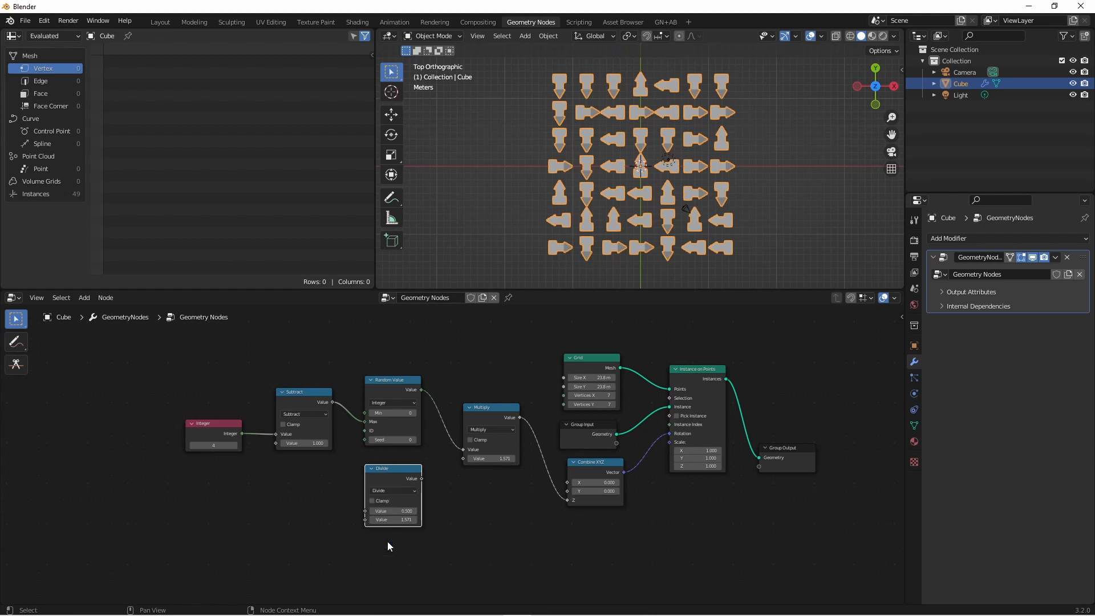
drag(260, 433, 366, 520)
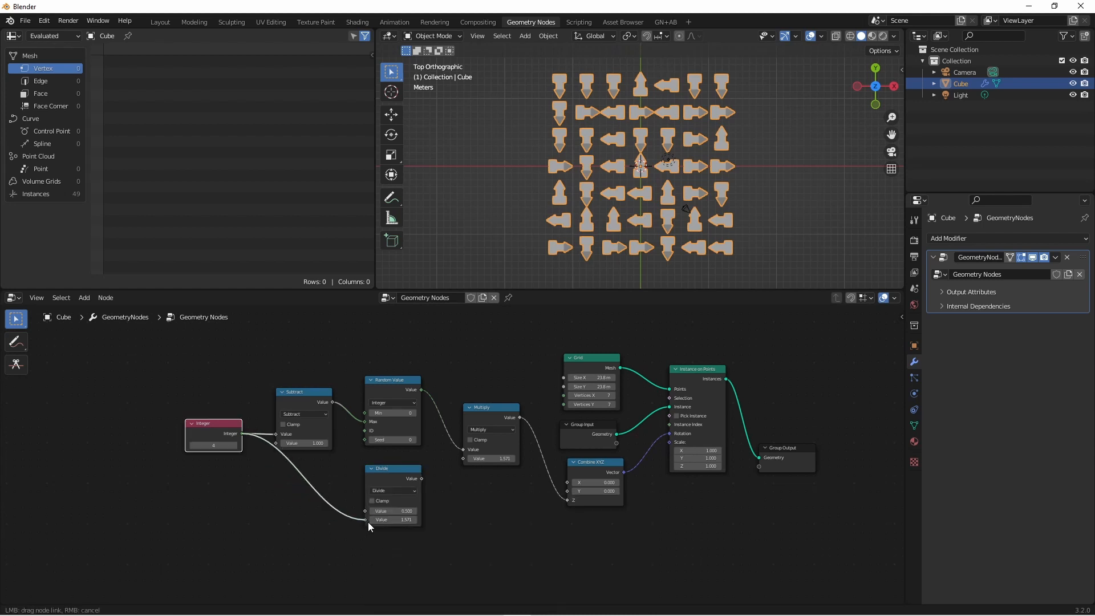
click(391, 511)
text(6.283)
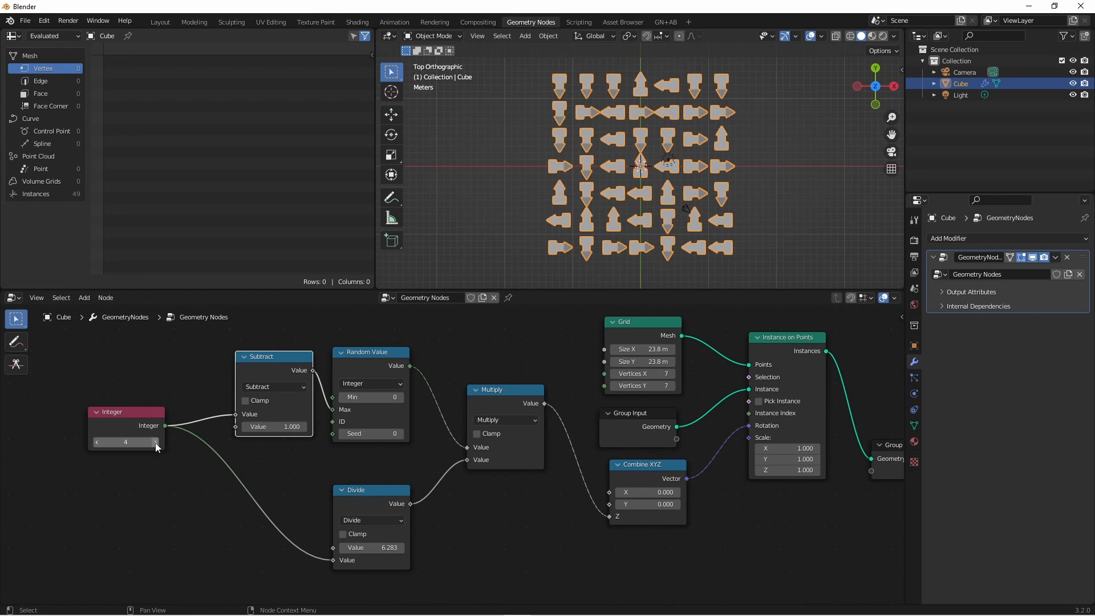
click(126, 441)
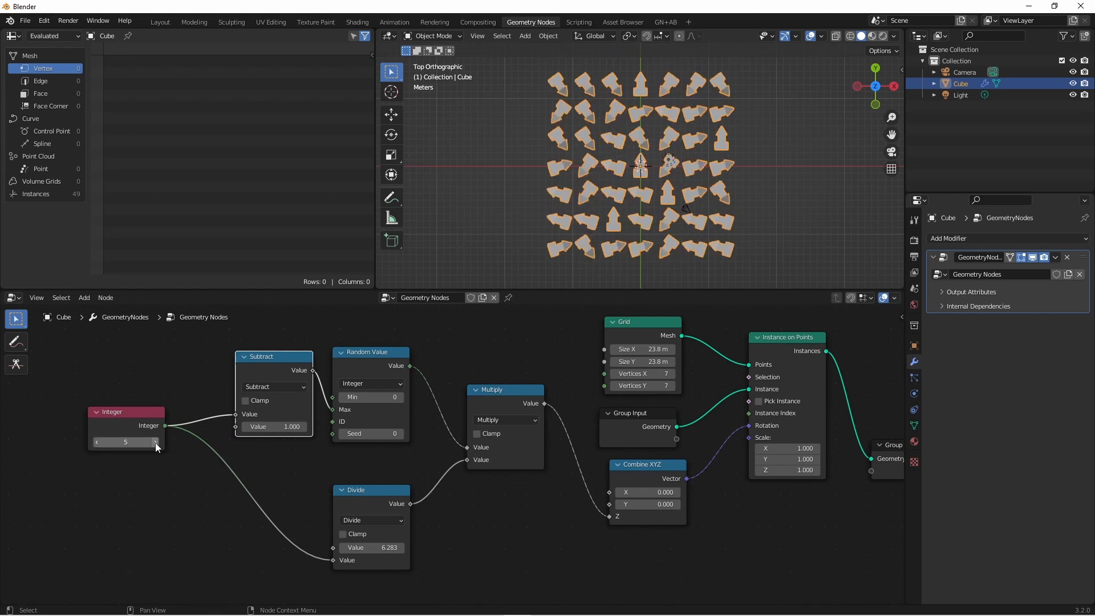
click(126, 441)
text(4)
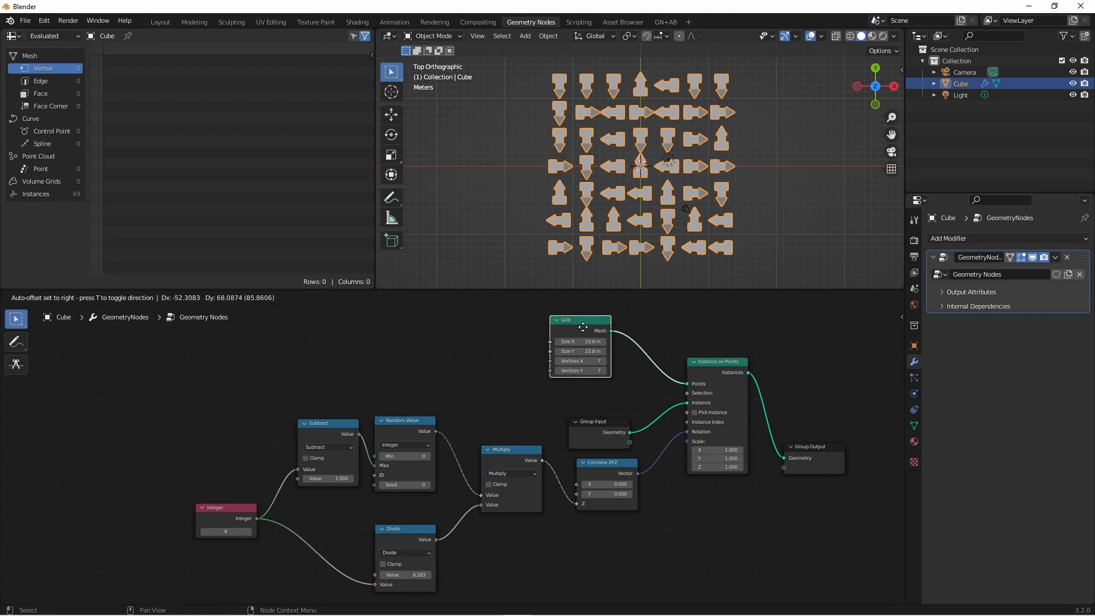
- Move the Grid node aside and name the new group input Angles
drag(599, 420, 87, 394)
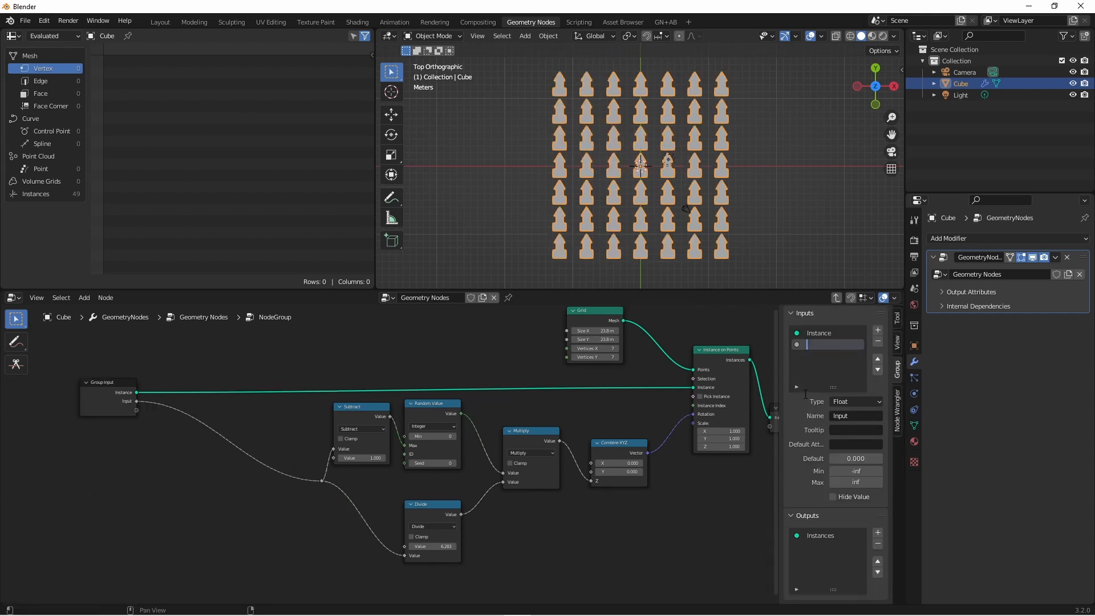
text(Angles)
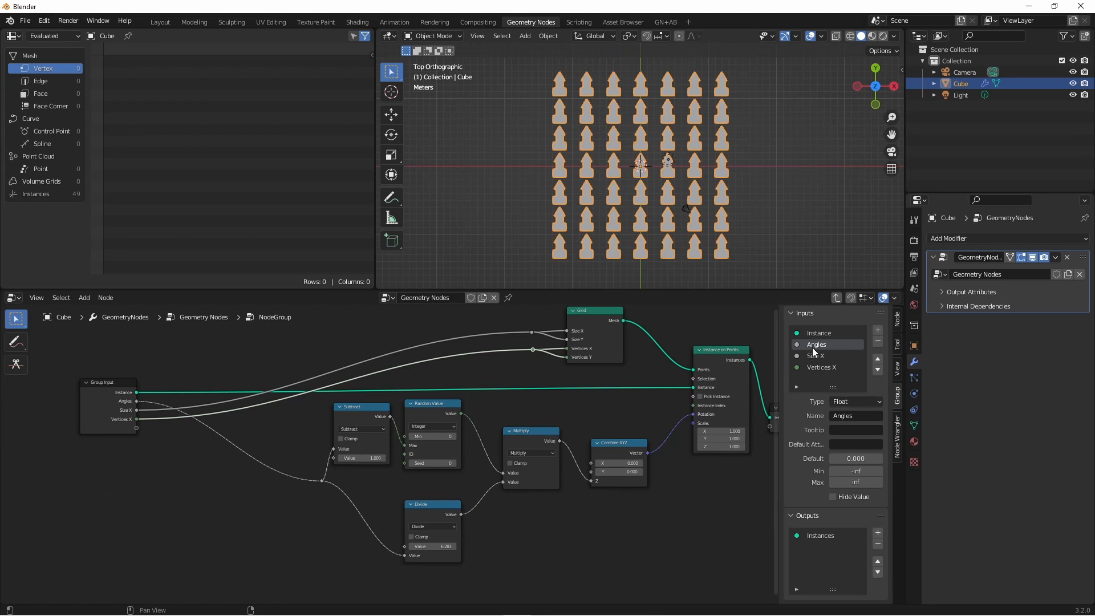
- Exit the node group back to the main tree
click(854, 401)
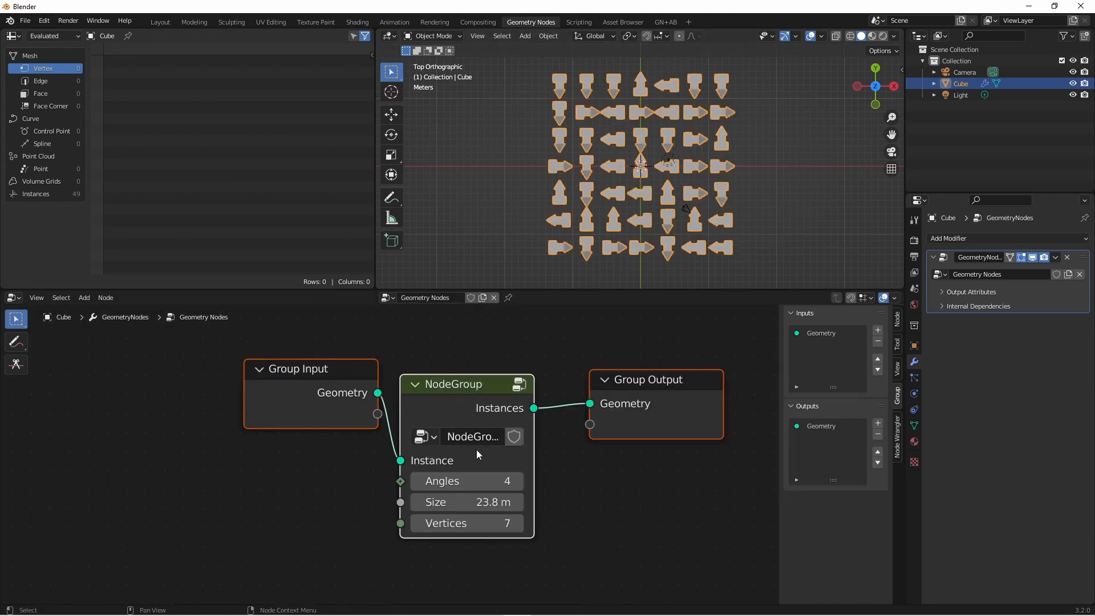
mouse_move(560, 447)
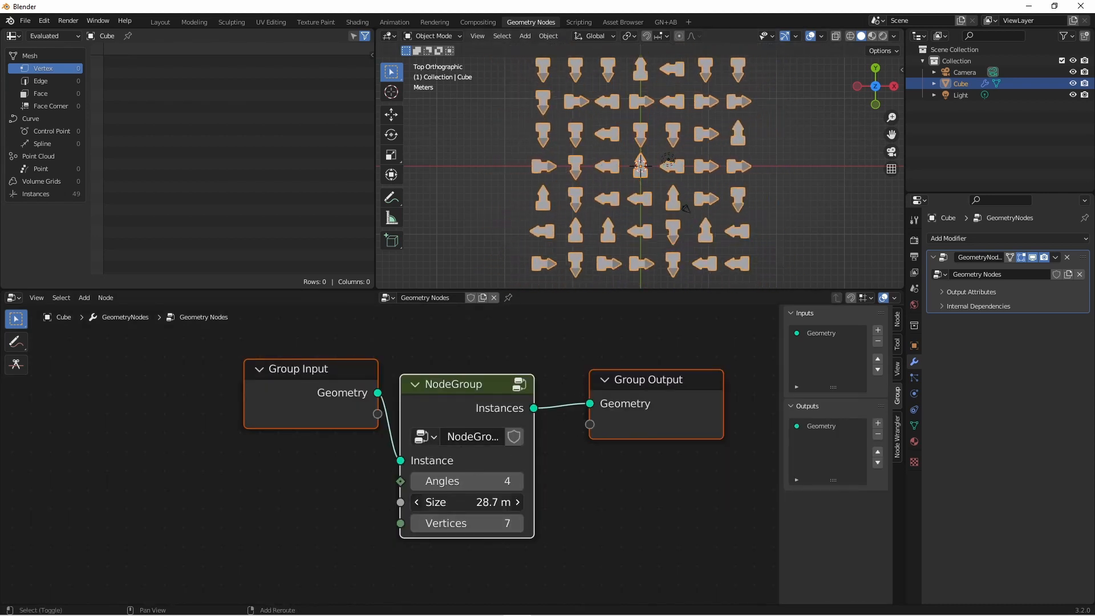
- Raise the node group's Vertices field to 8 for 64 arrows
drag(492, 501, 461, 501)
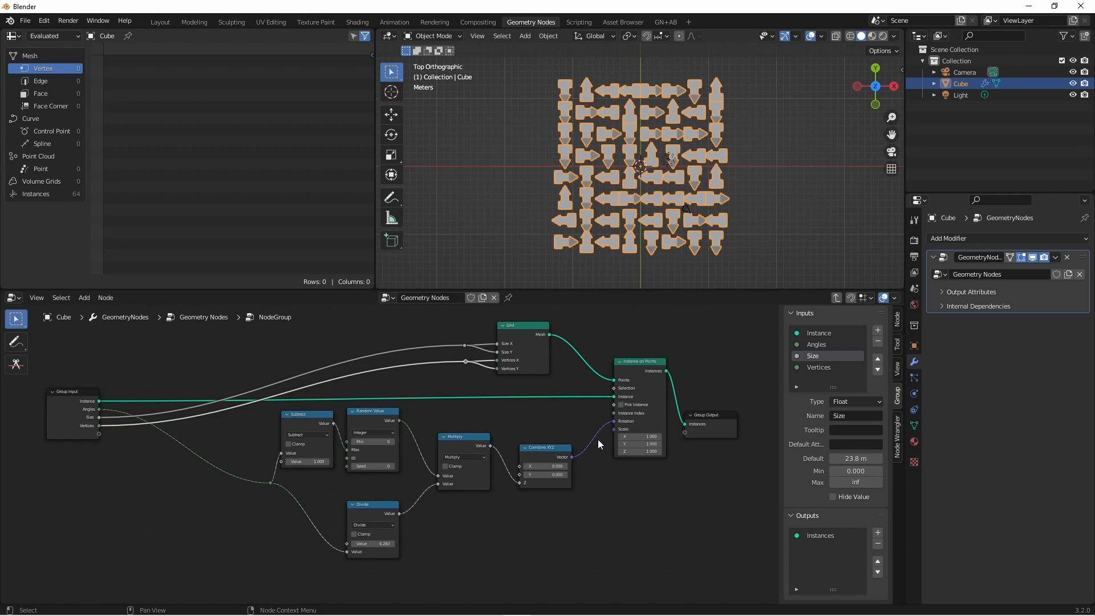
mouse_move(564, 437)
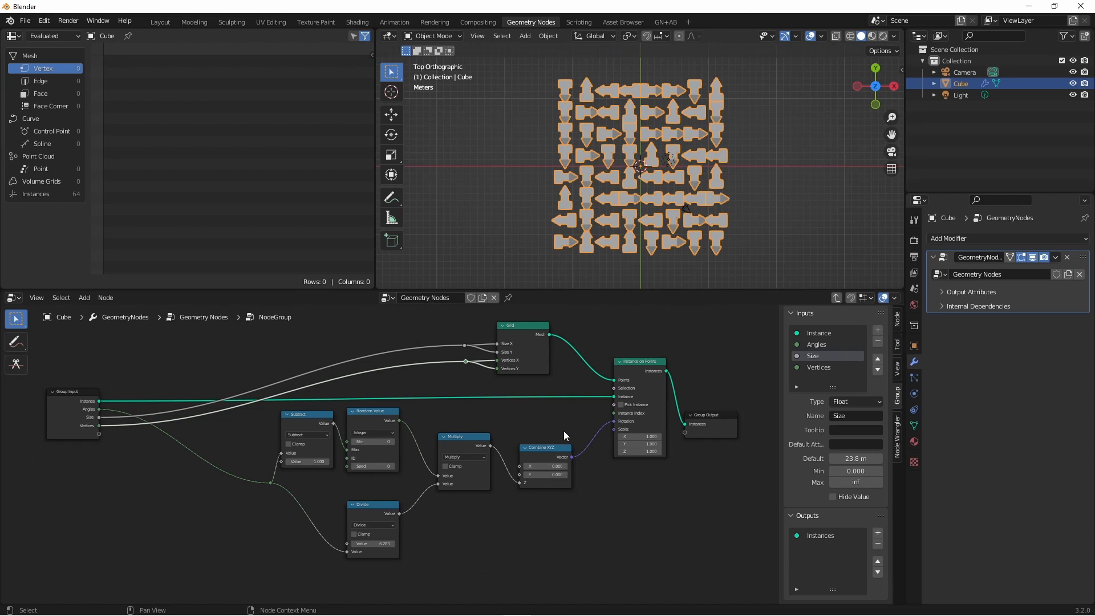